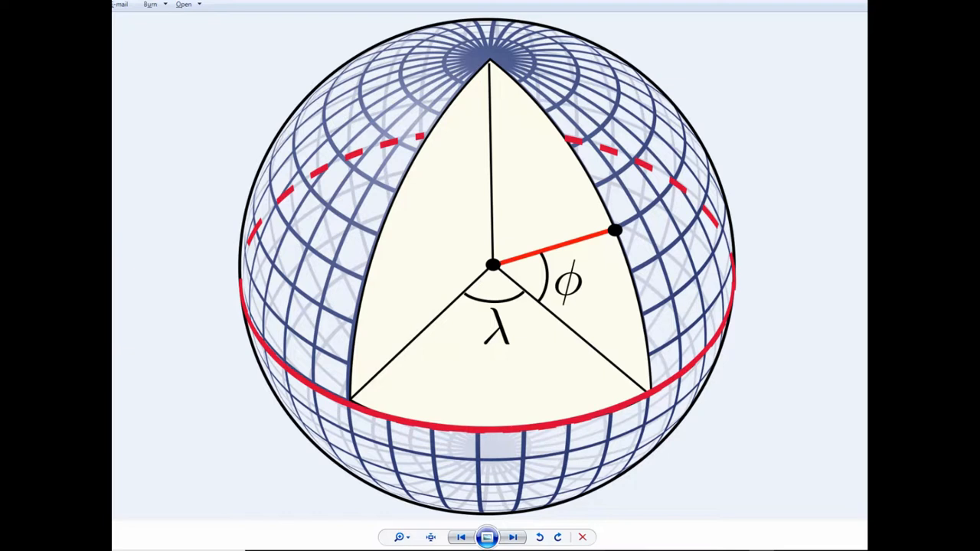
mouse_move(388, 244)
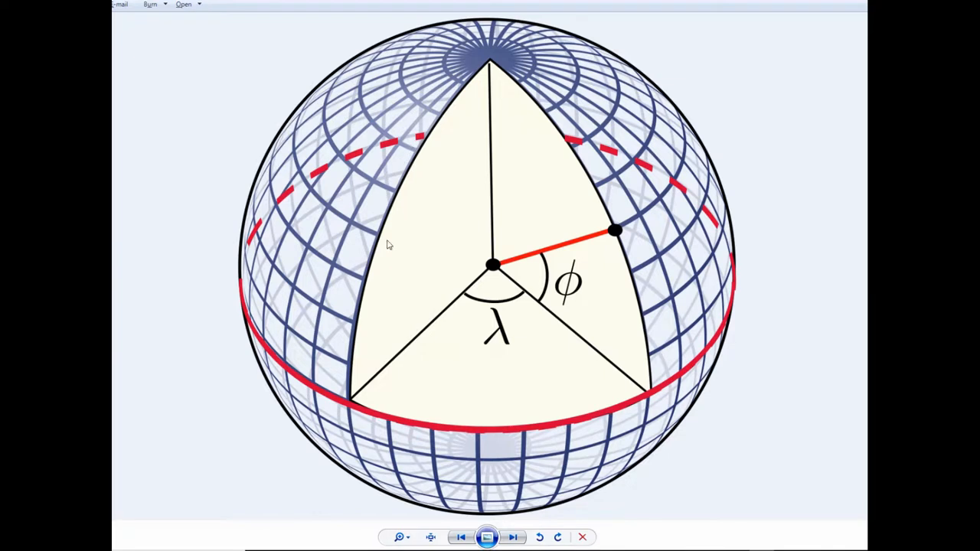
mouse_move(367, 249)
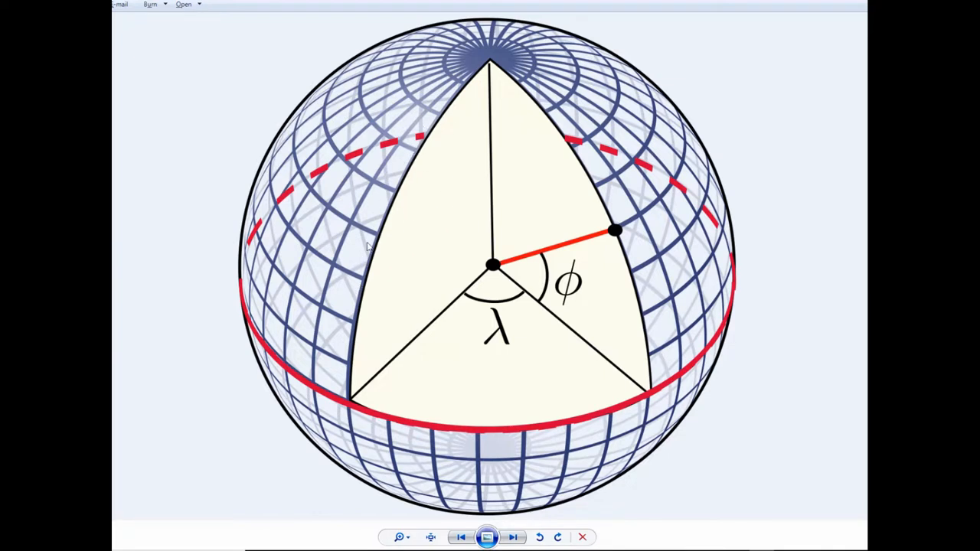
mouse_move(422, 229)
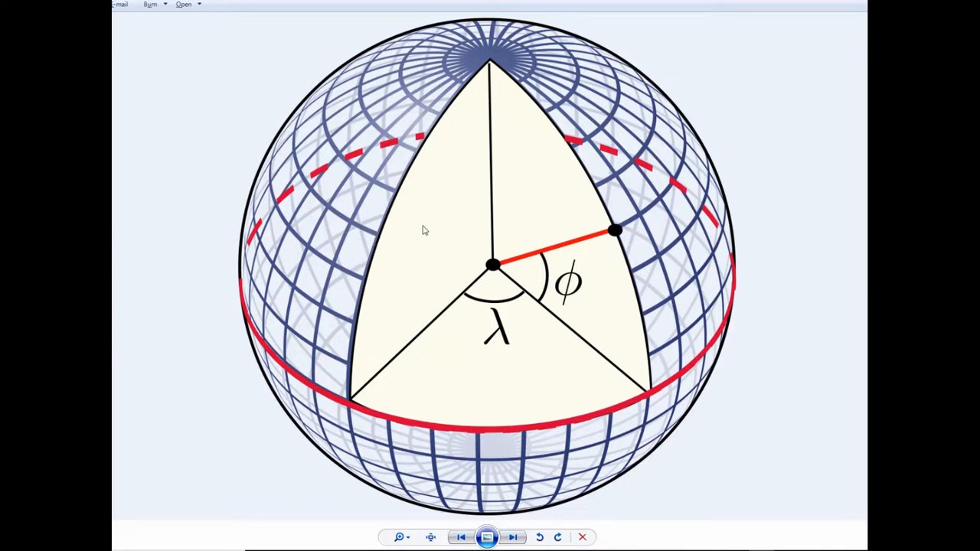
mouse_move(721, 314)
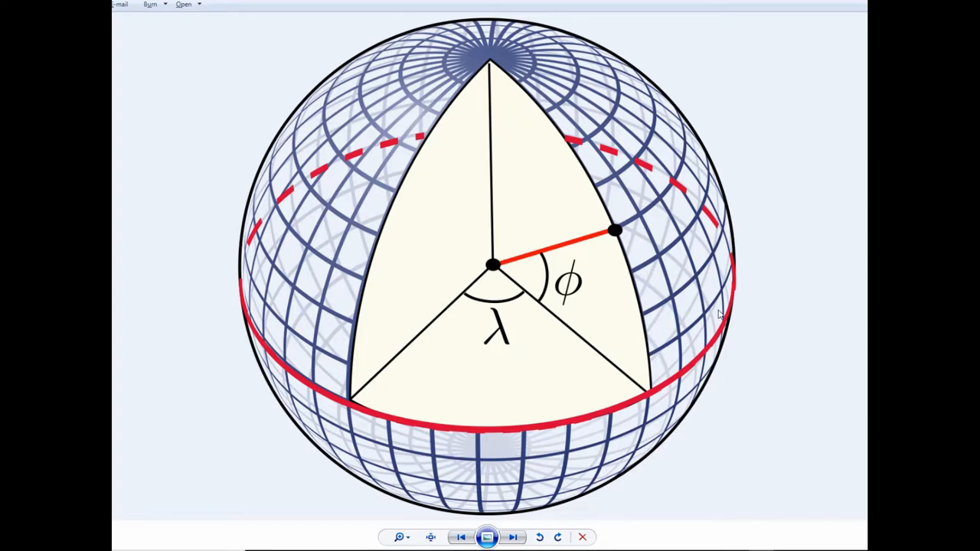
mouse_move(814, 300)
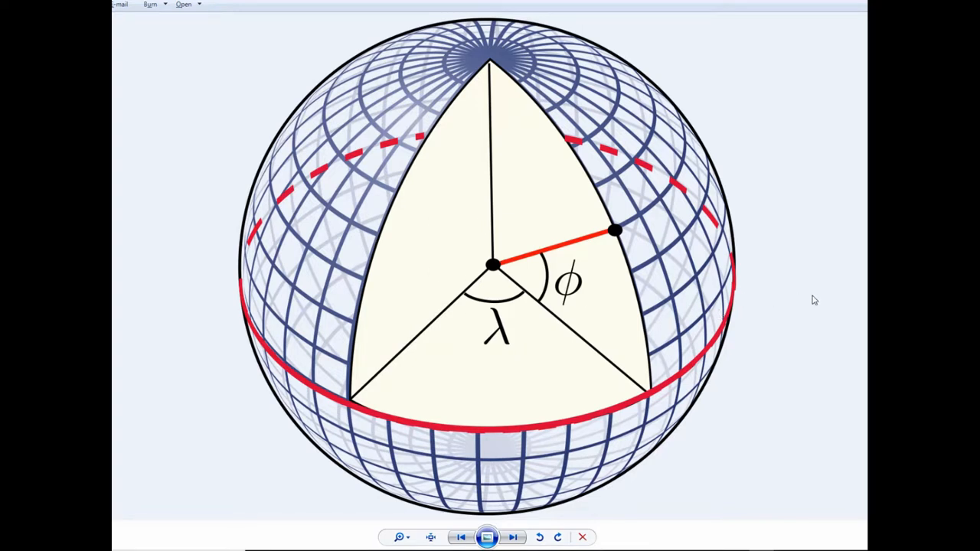
mouse_move(799, 283)
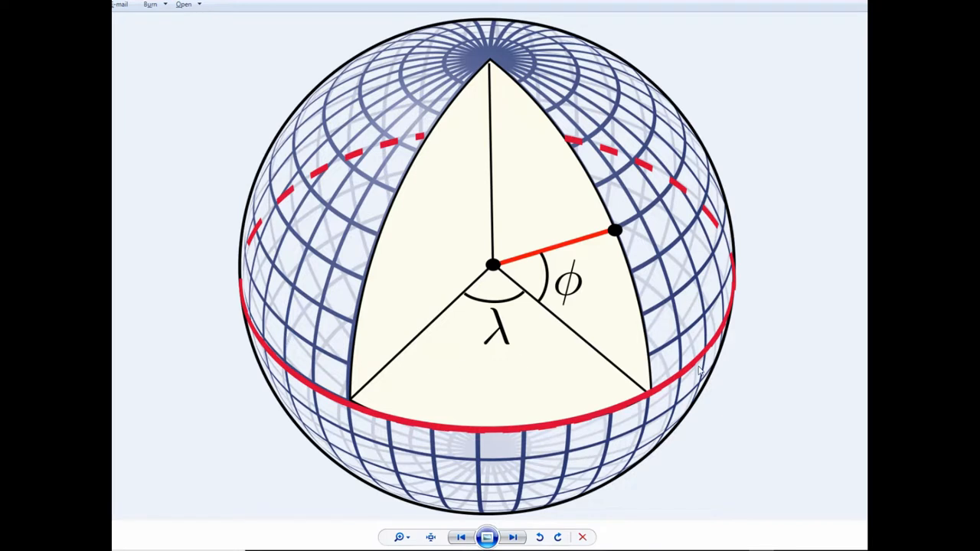
mouse_move(364, 433)
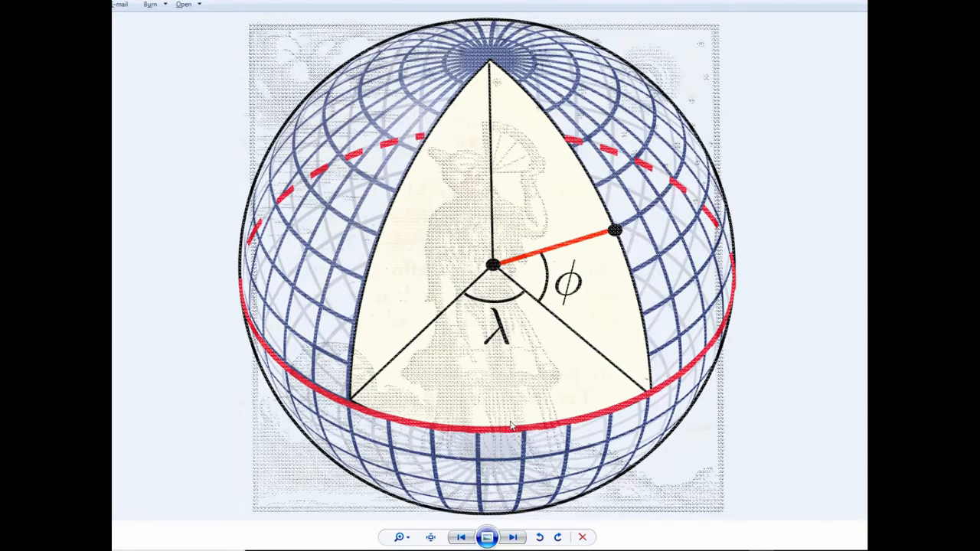
Advance from the sphere diagram to the sextant photograph.
left_click(513, 537)
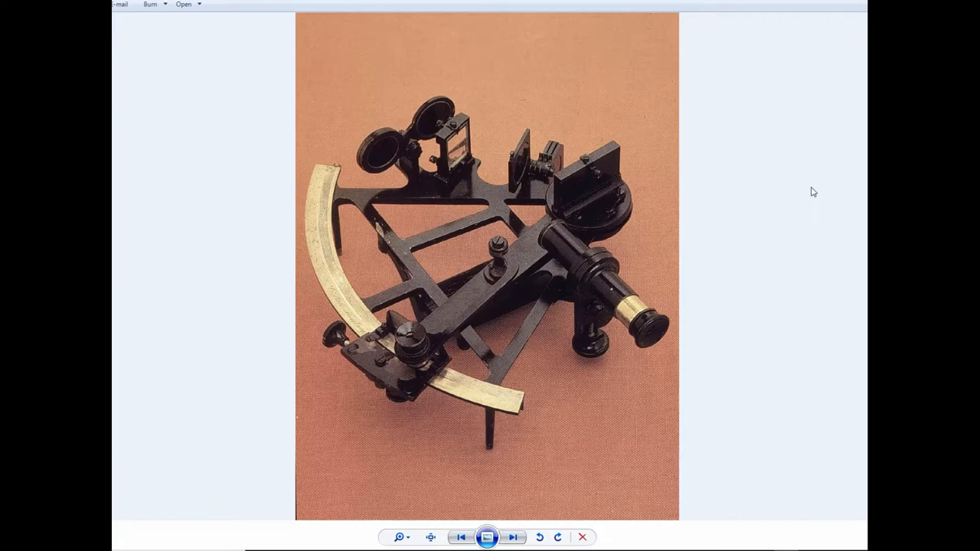
Advance from the sextant to the geared clock mechanism drawing.
left_click(515, 537)
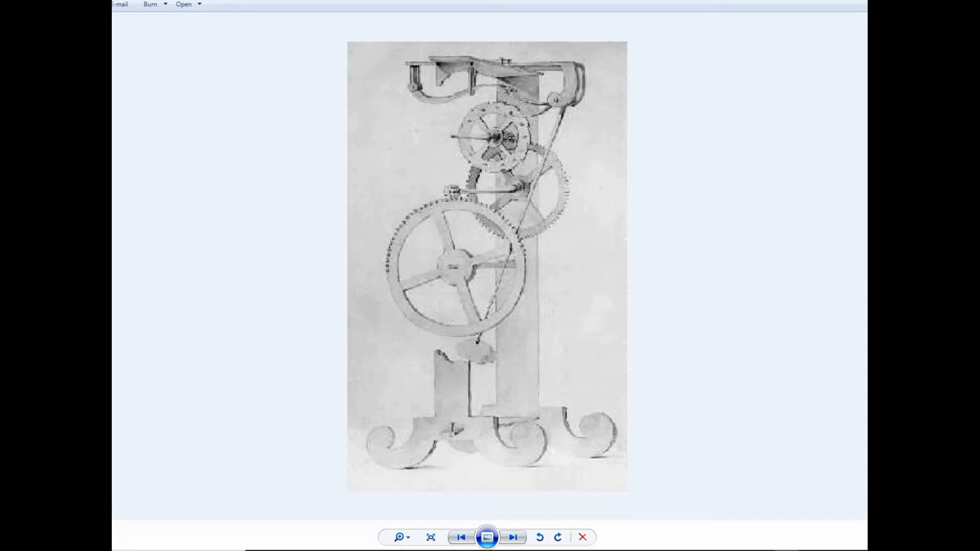
left_click(515, 537)
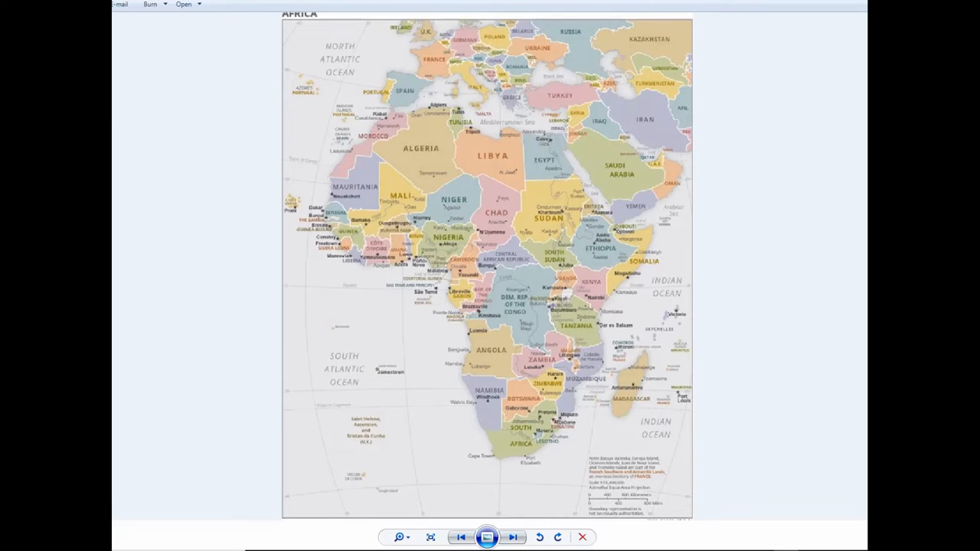
mouse_move(526, 337)
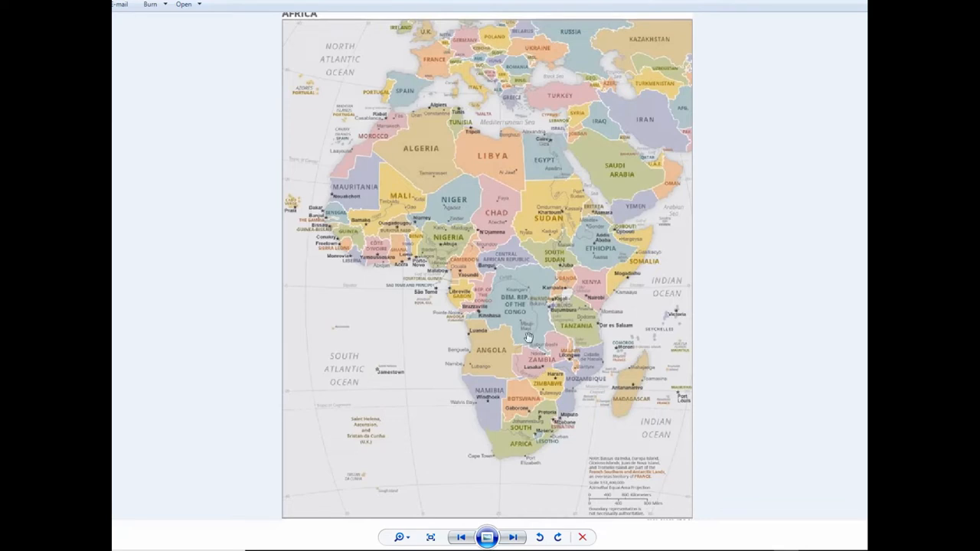
mouse_move(415, 44)
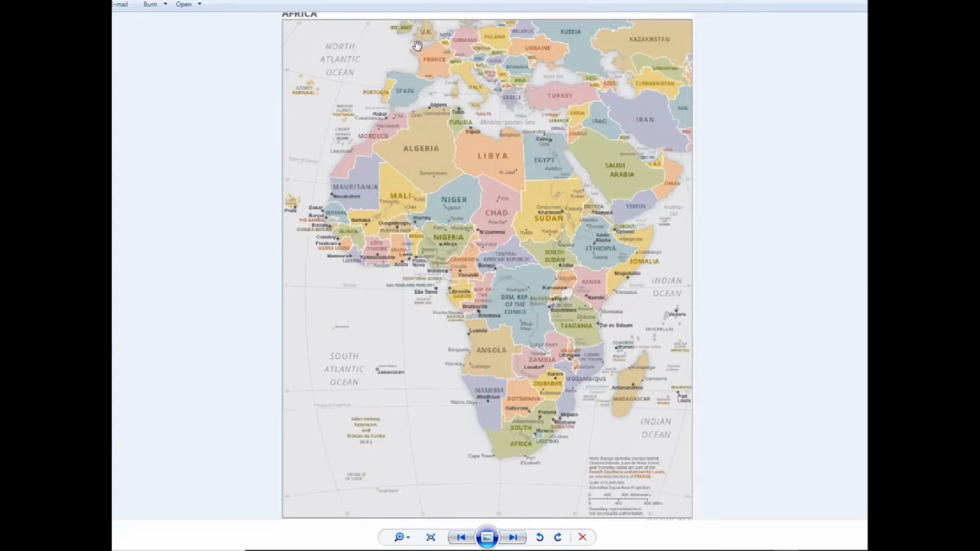
mouse_move(407, 262)
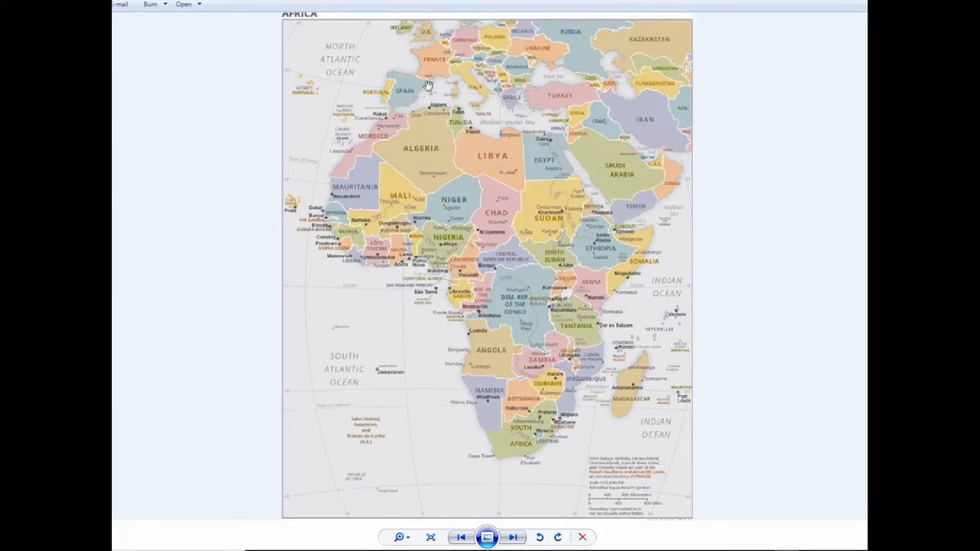
mouse_move(411, 399)
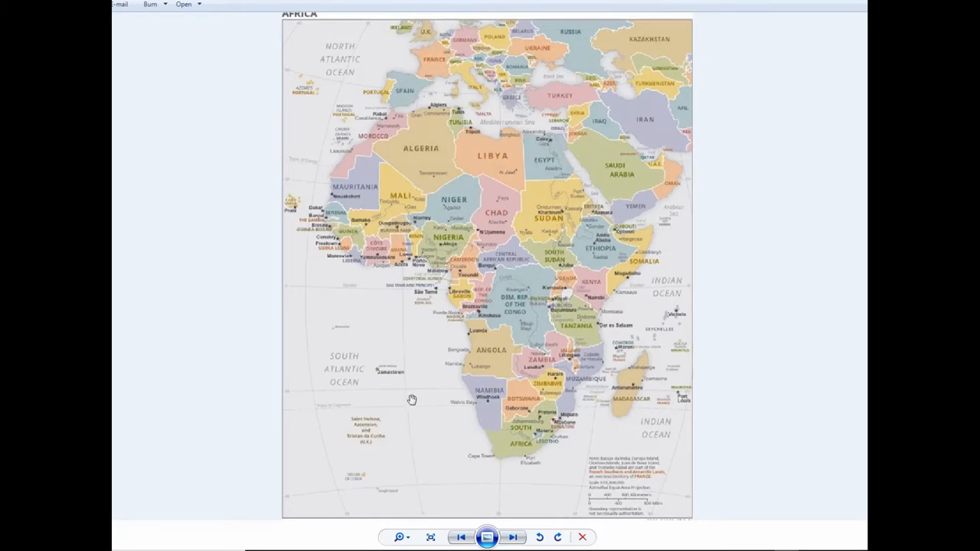
mouse_move(311, 306)
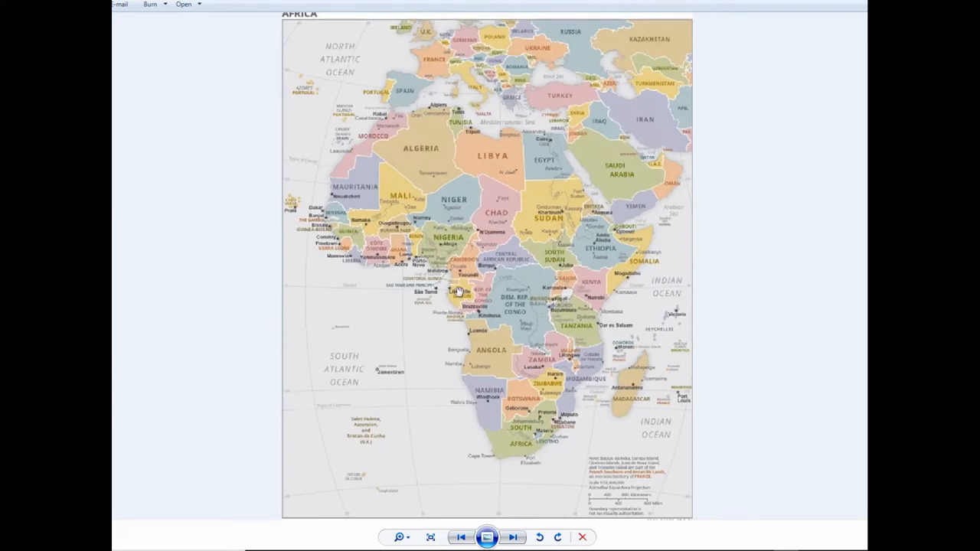
mouse_move(403, 292)
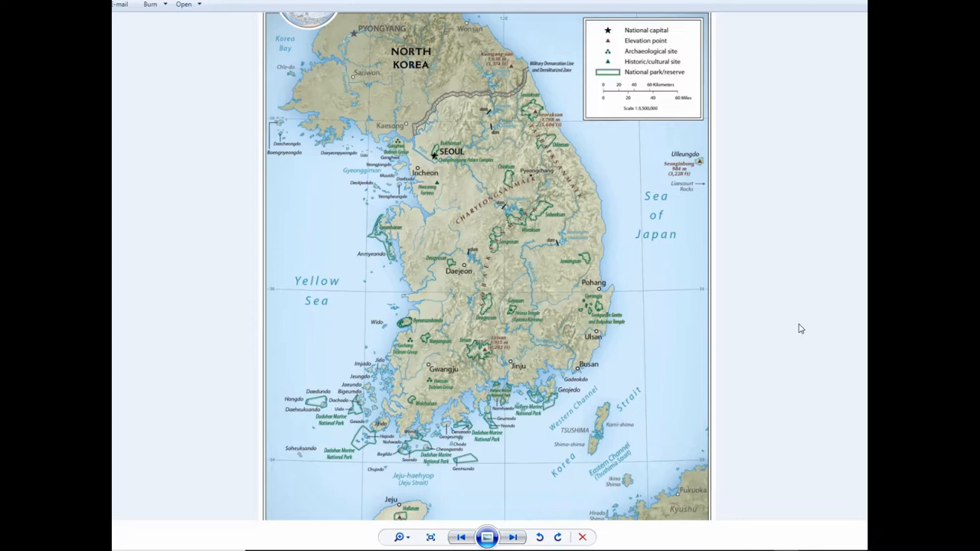
mouse_move(511, 274)
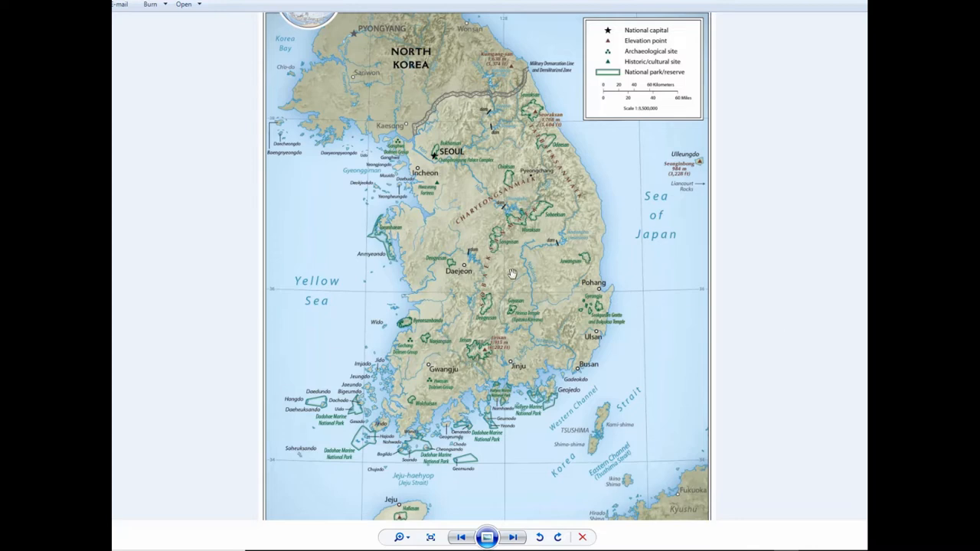
mouse_move(280, 136)
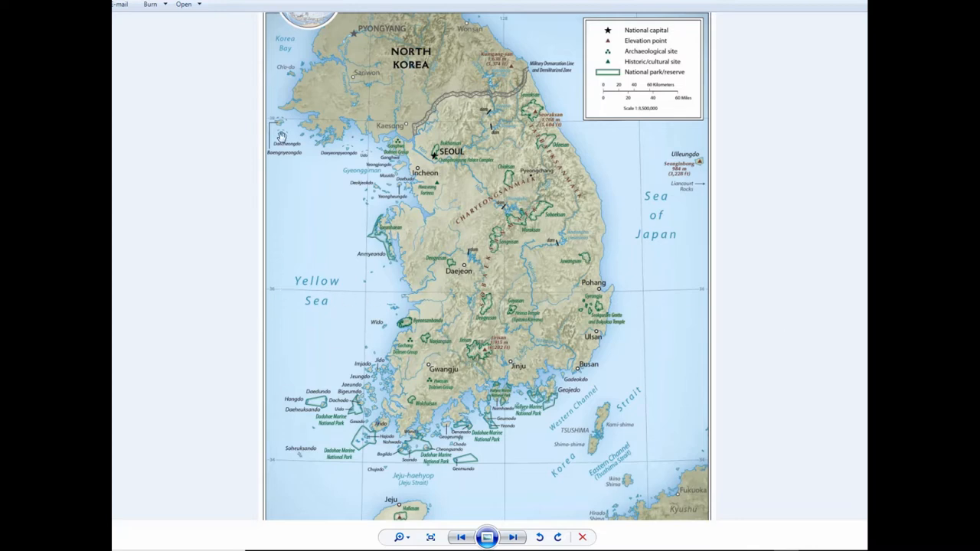
mouse_move(714, 116)
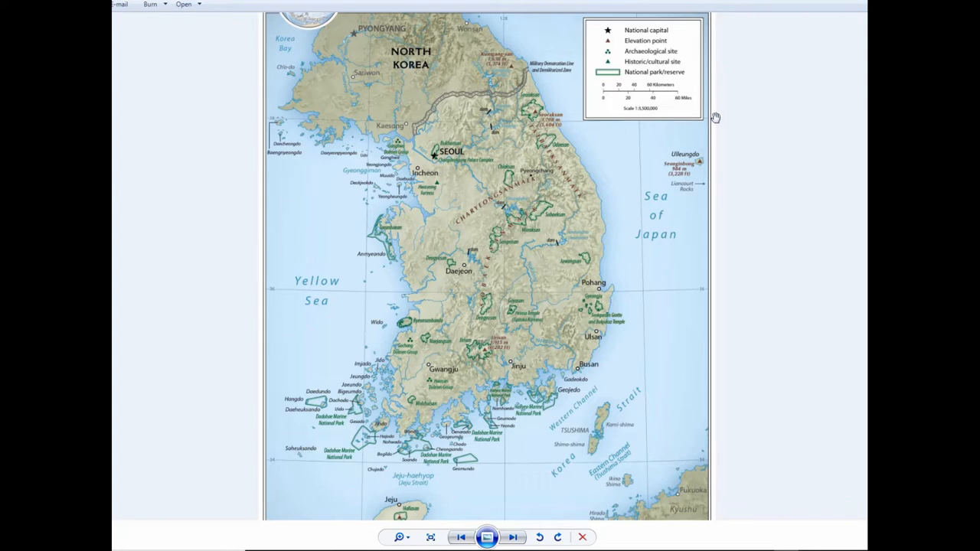
mouse_move(597, 132)
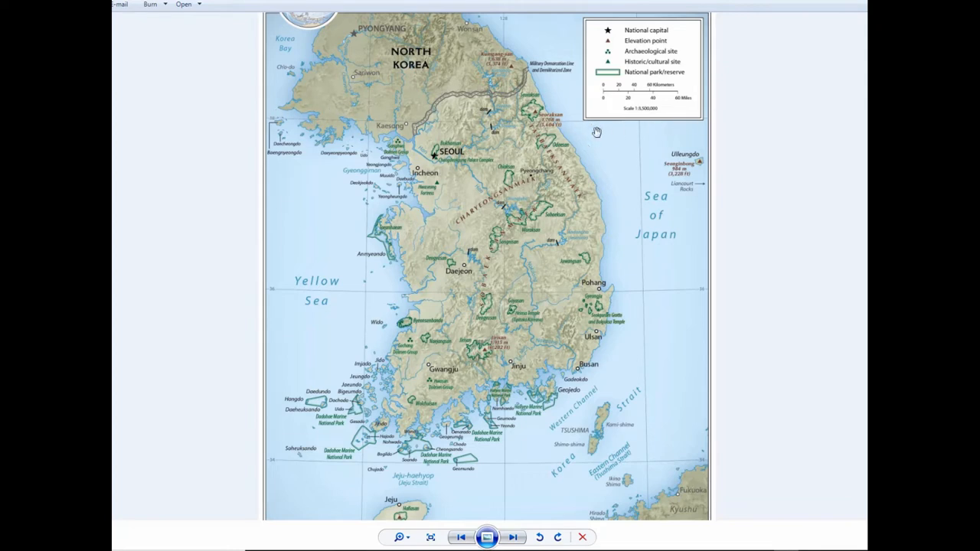
mouse_move(702, 139)
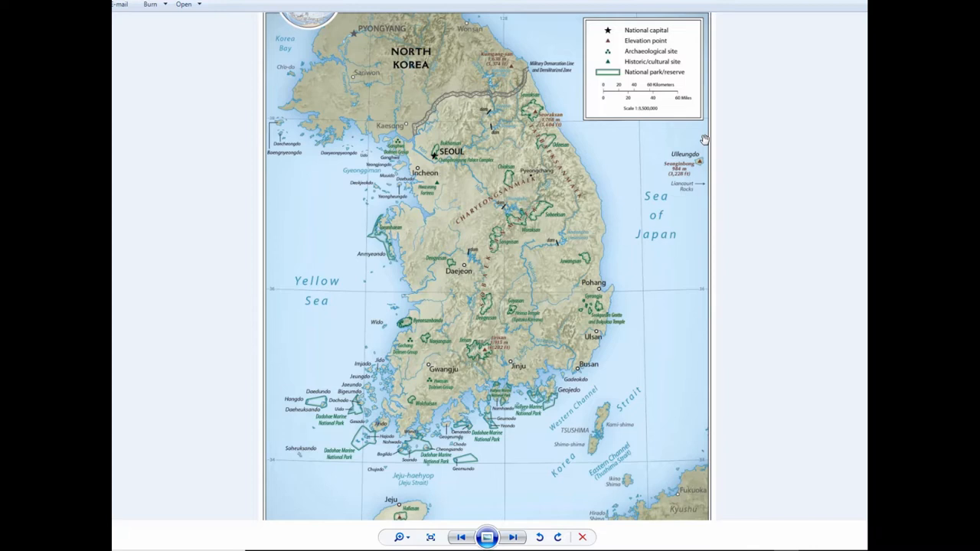
mouse_move(619, 173)
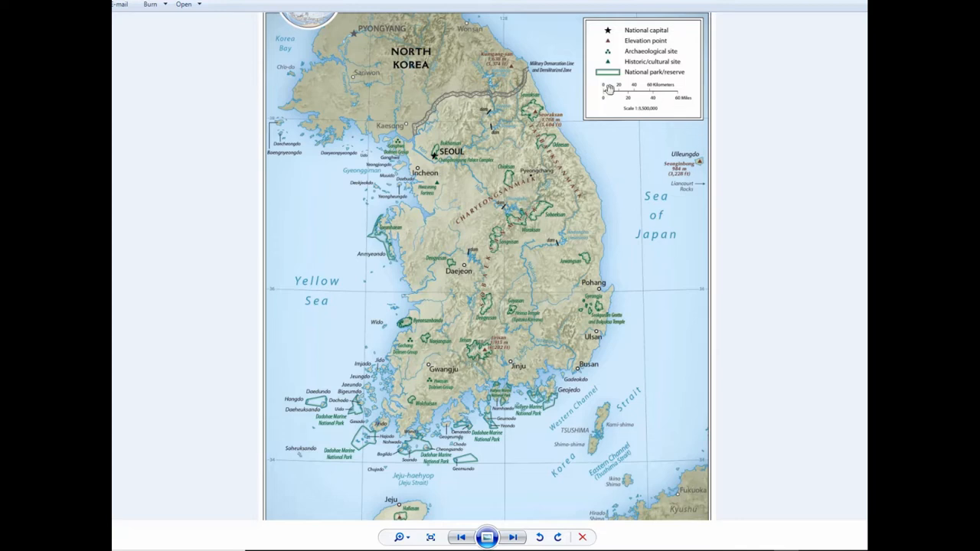
mouse_move(584, 113)
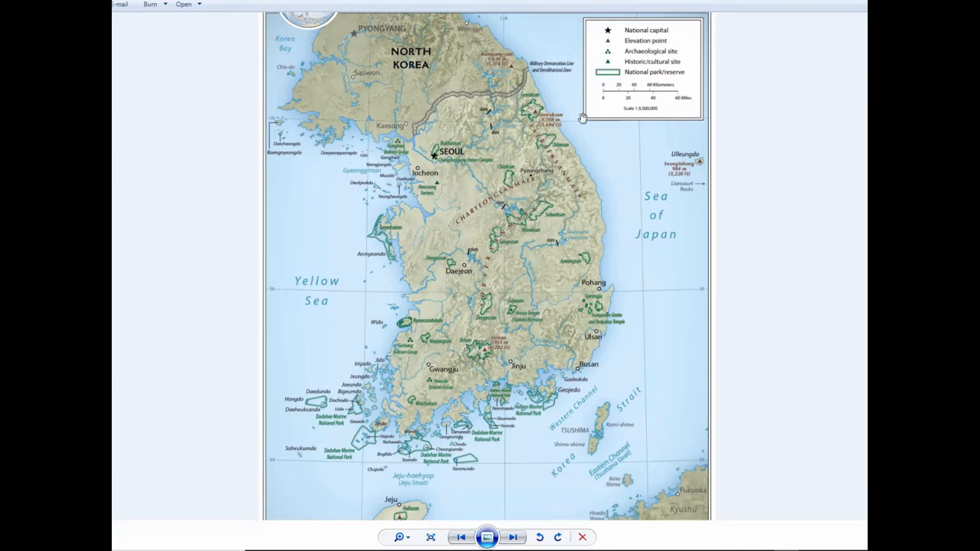
mouse_move(367, 104)
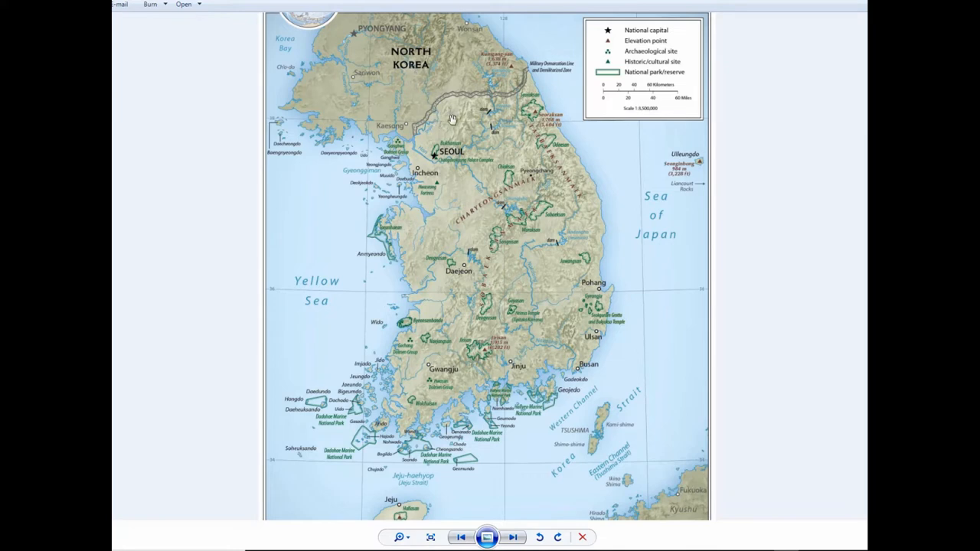
mouse_move(463, 144)
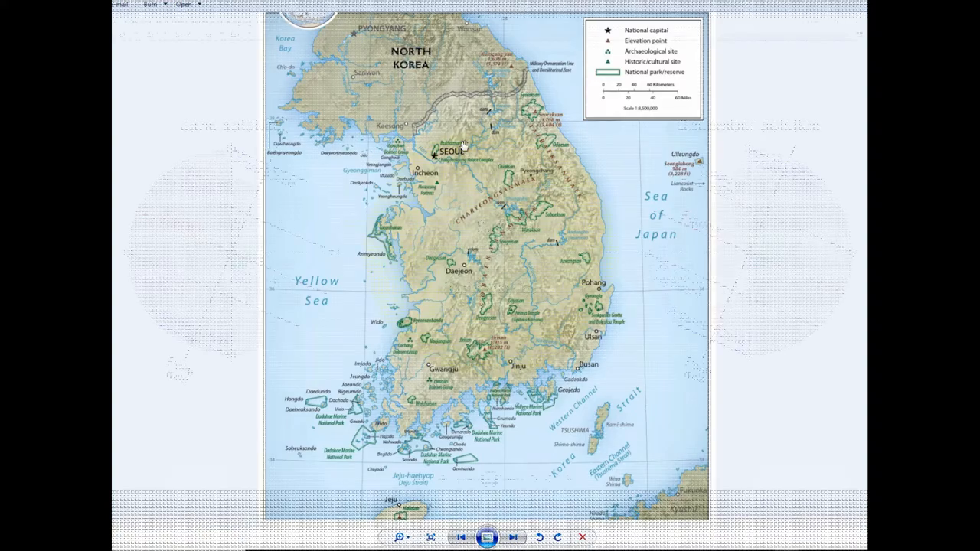
Advance from the Korea map to the June and December solstice diagram.
left_click(511, 536)
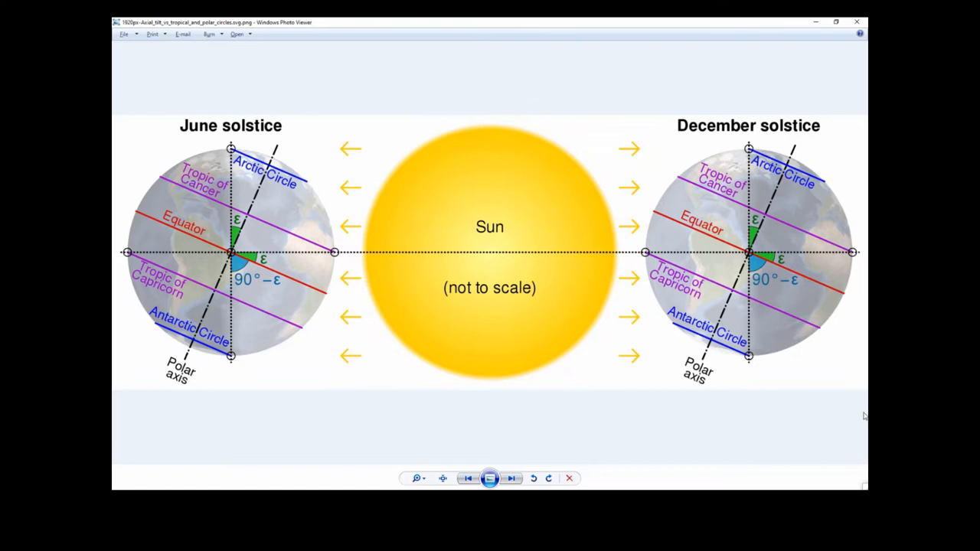
mouse_move(650, 488)
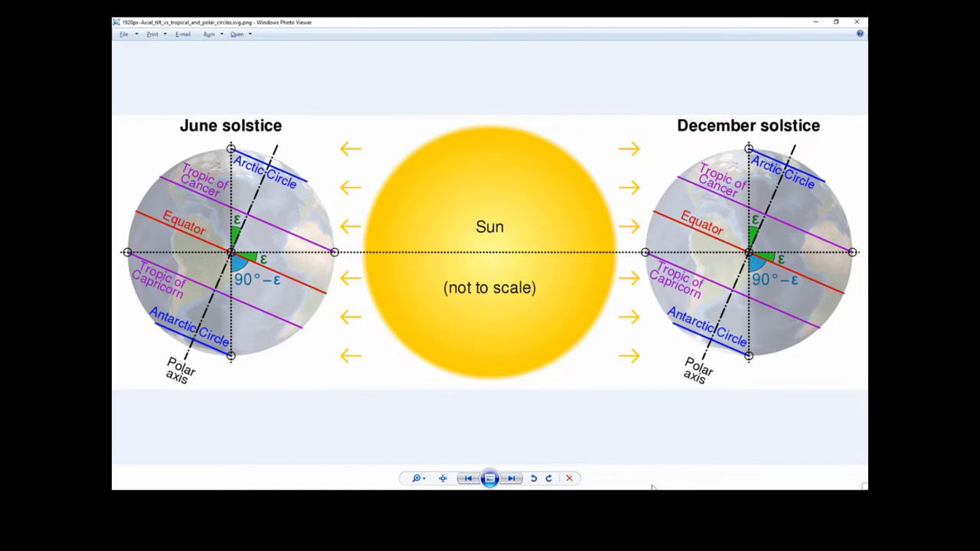
mouse_move(600, 462)
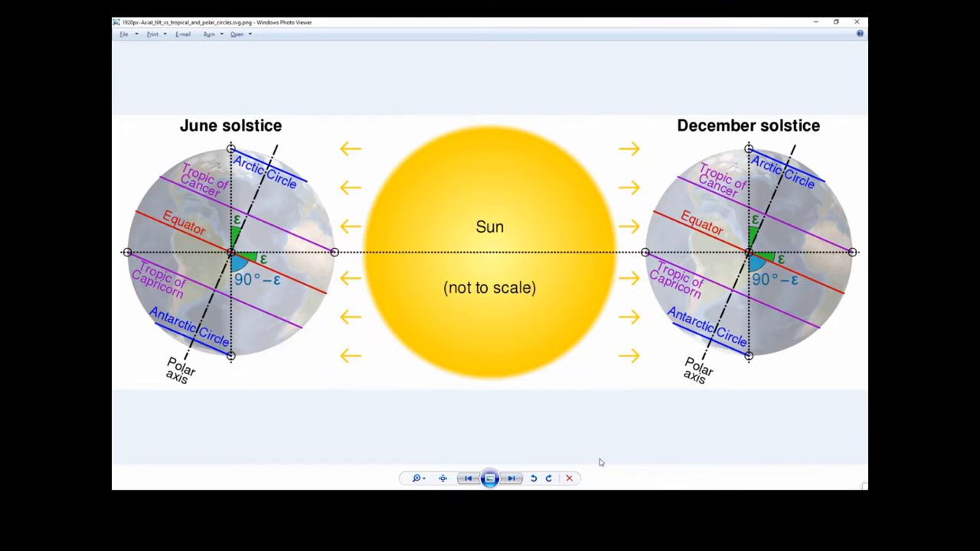
mouse_move(303, 278)
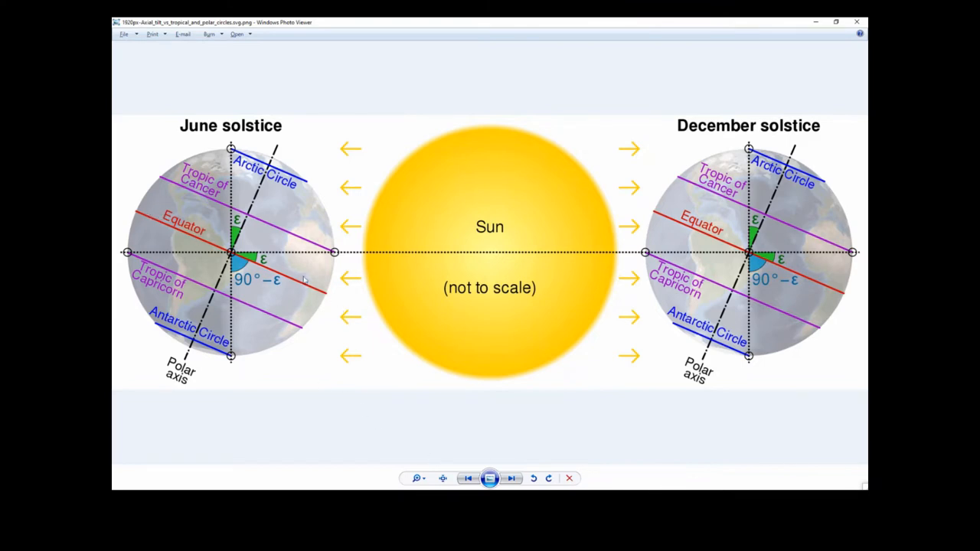
mouse_move(329, 293)
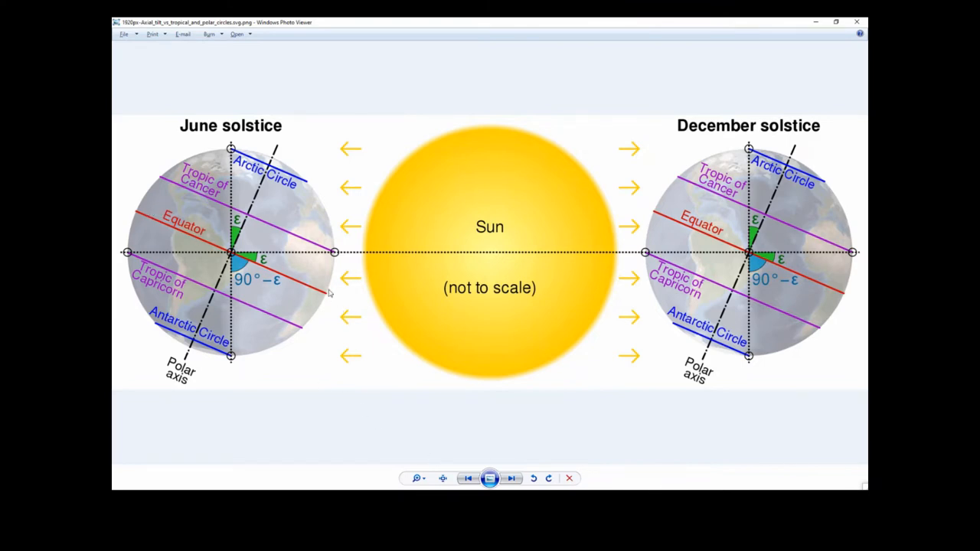
mouse_move(329, 291)
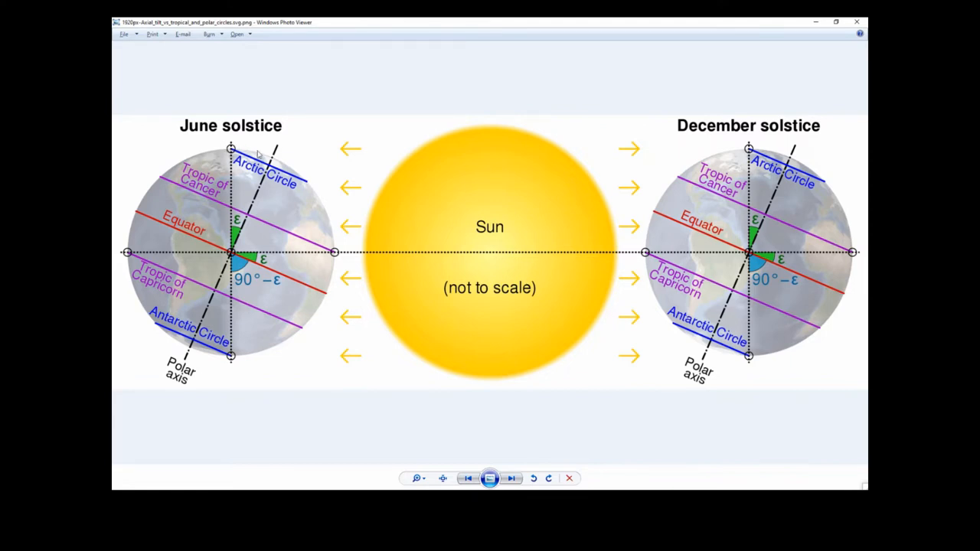
mouse_move(223, 360)
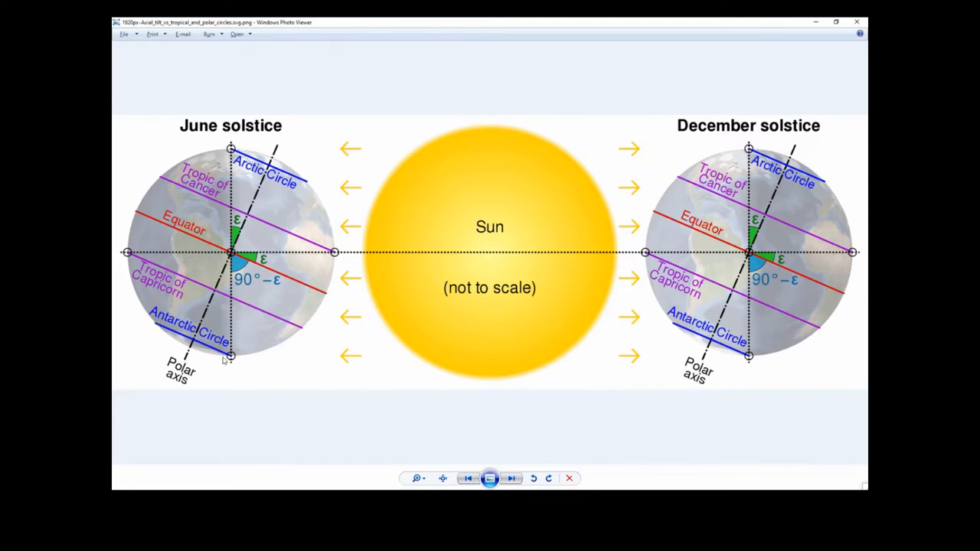
mouse_move(242, 365)
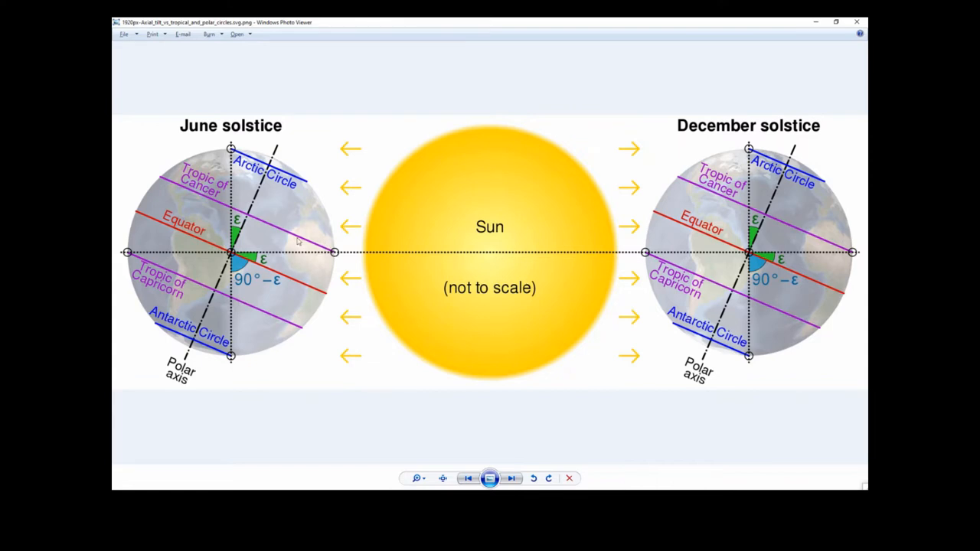
mouse_move(138, 262)
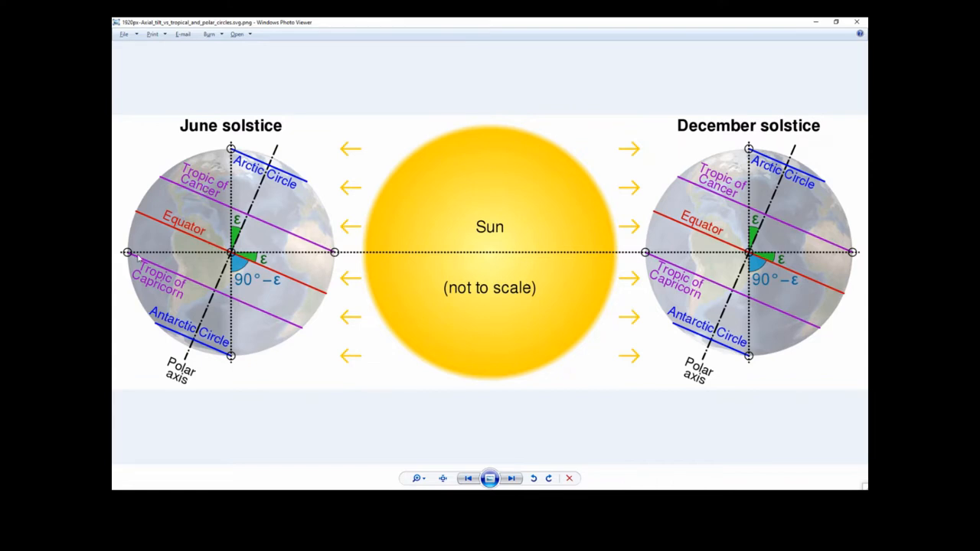
mouse_move(153, 269)
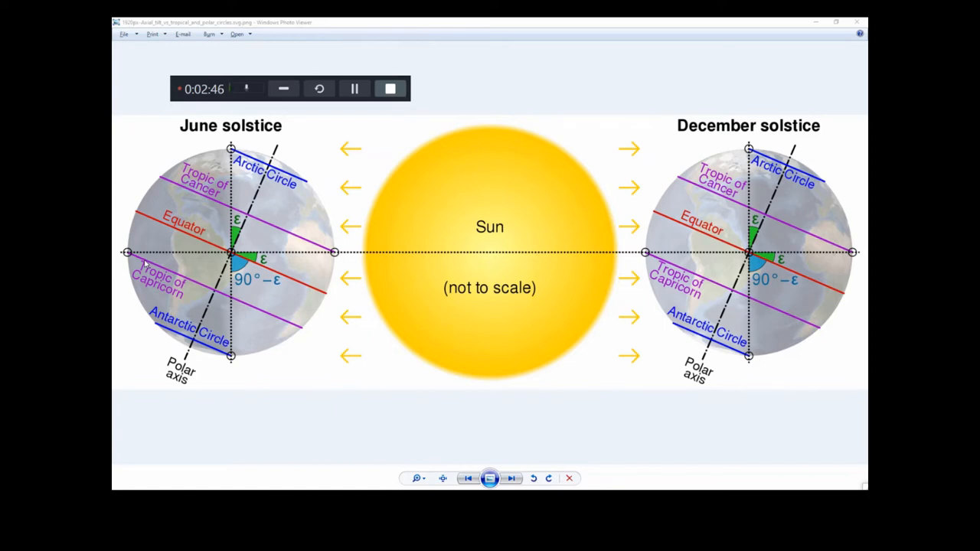
mouse_move(257, 233)
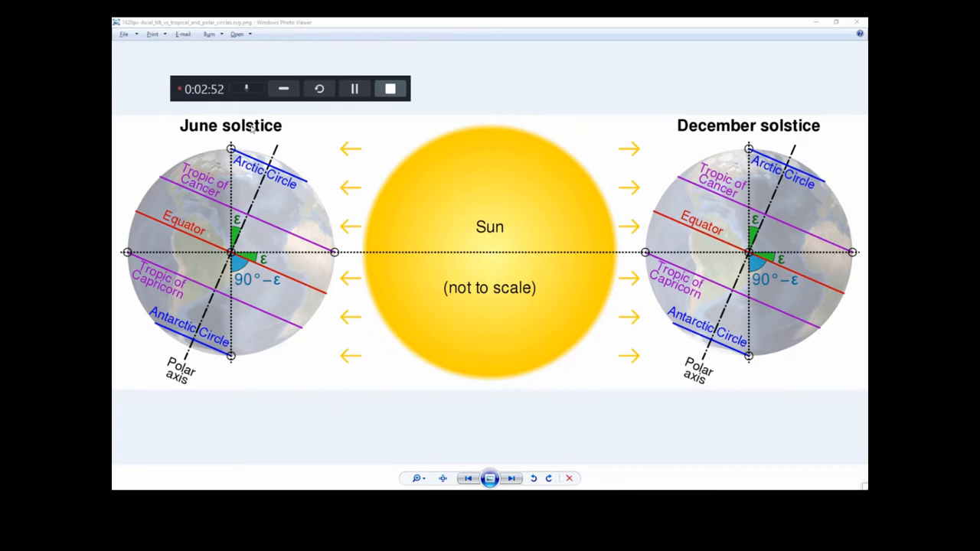
mouse_move(265, 222)
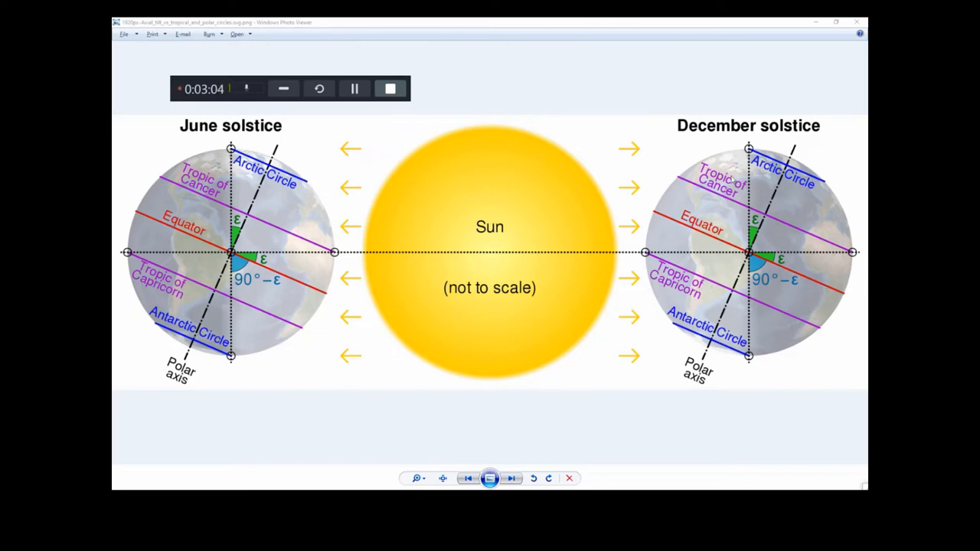
mouse_move(359, 259)
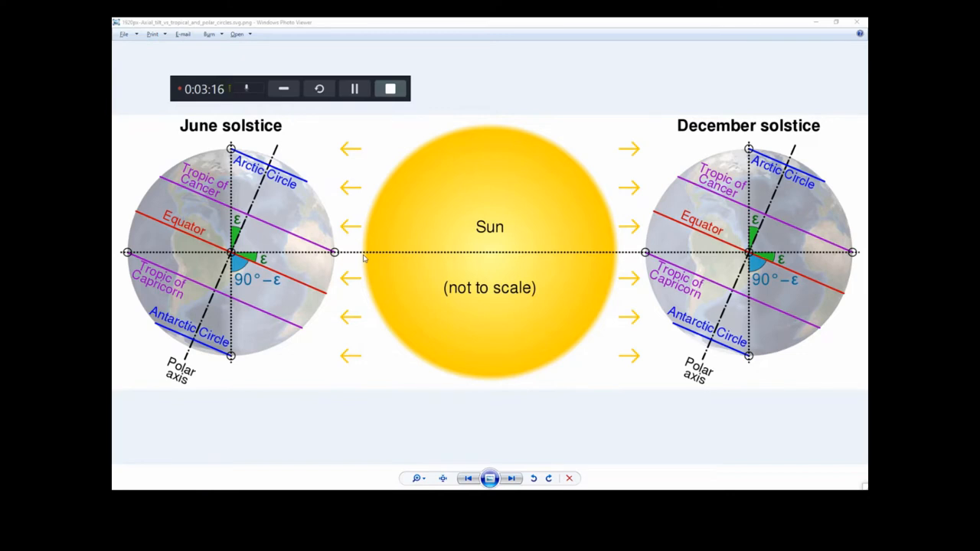
mouse_move(356, 231)
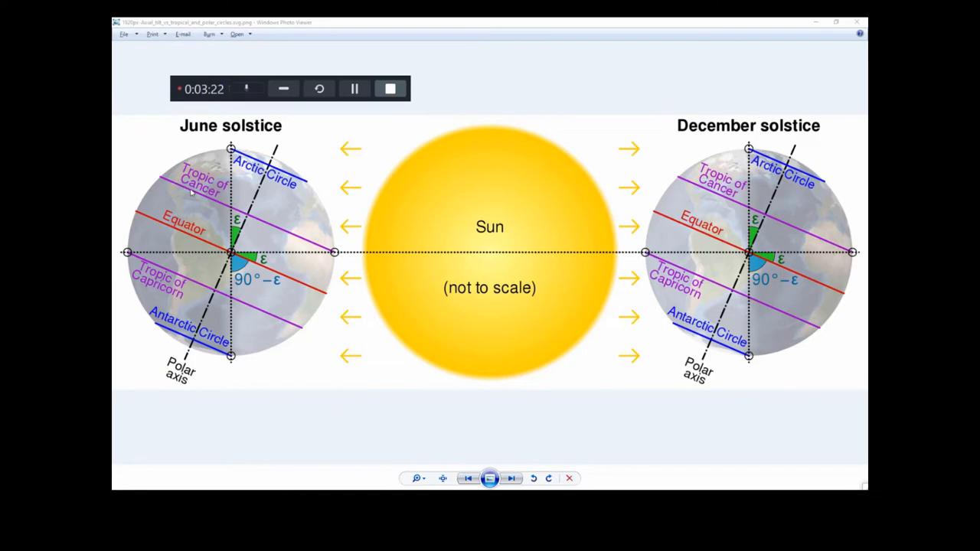
Advance to Tropicofcancer.jpg, the desert road sign photo.
left_click(509, 478)
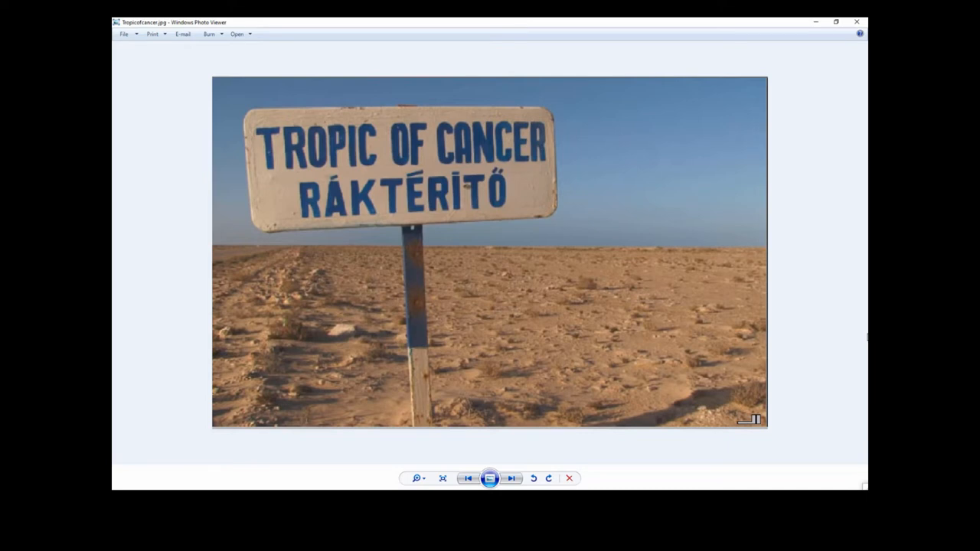
mouse_move(532, 152)
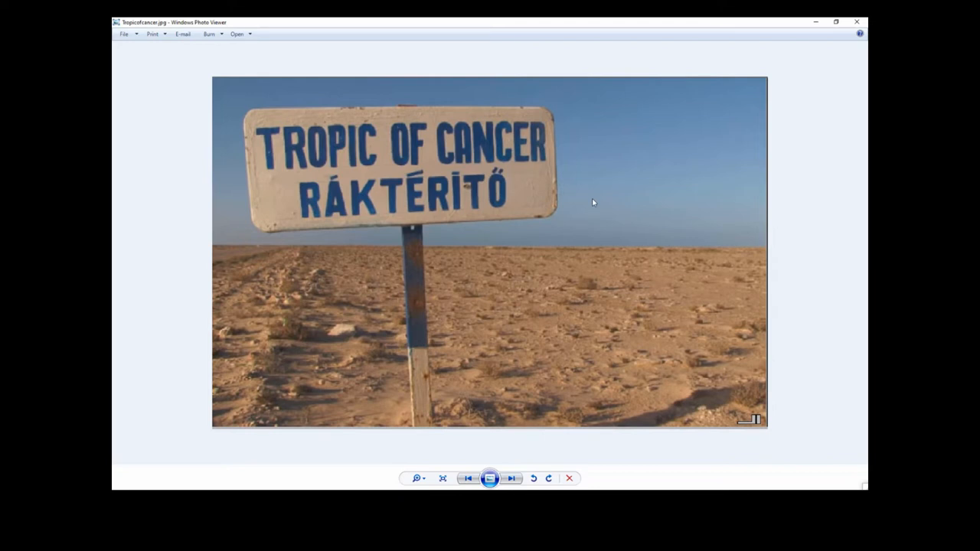
mouse_move(510, 188)
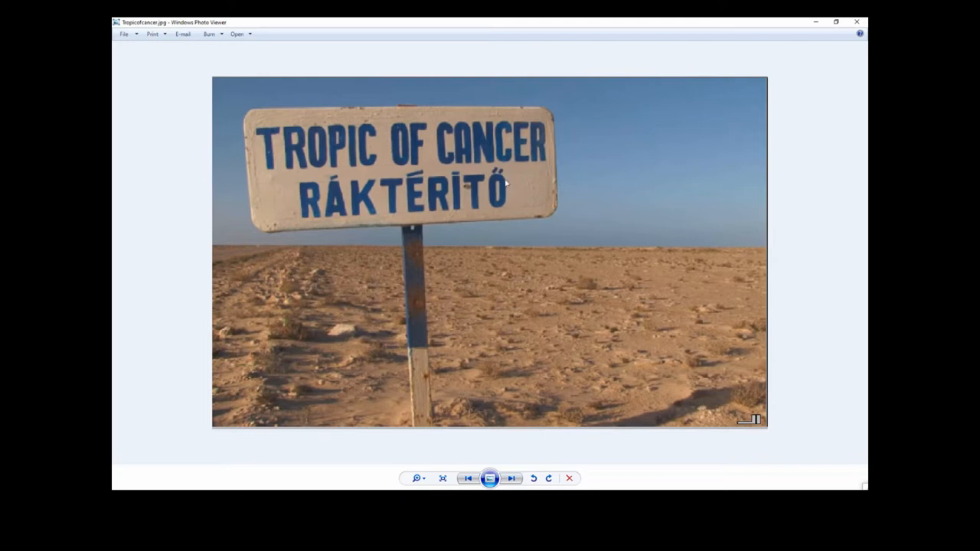
mouse_move(646, 218)
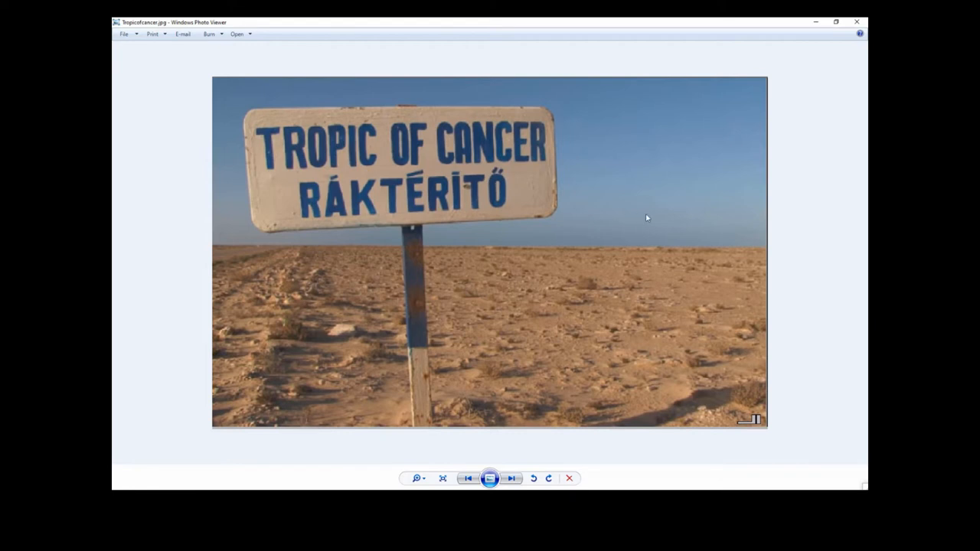
mouse_move(688, 226)
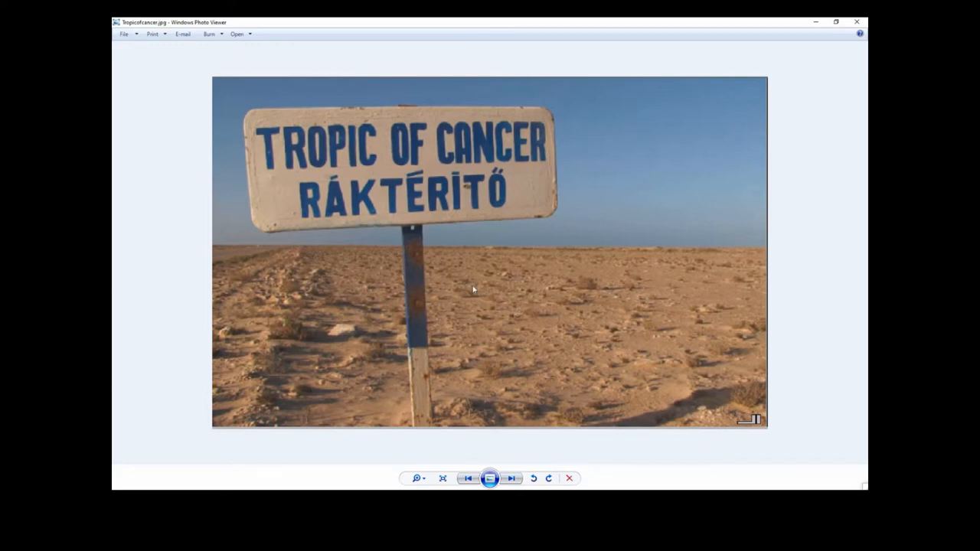
mouse_move(467, 321)
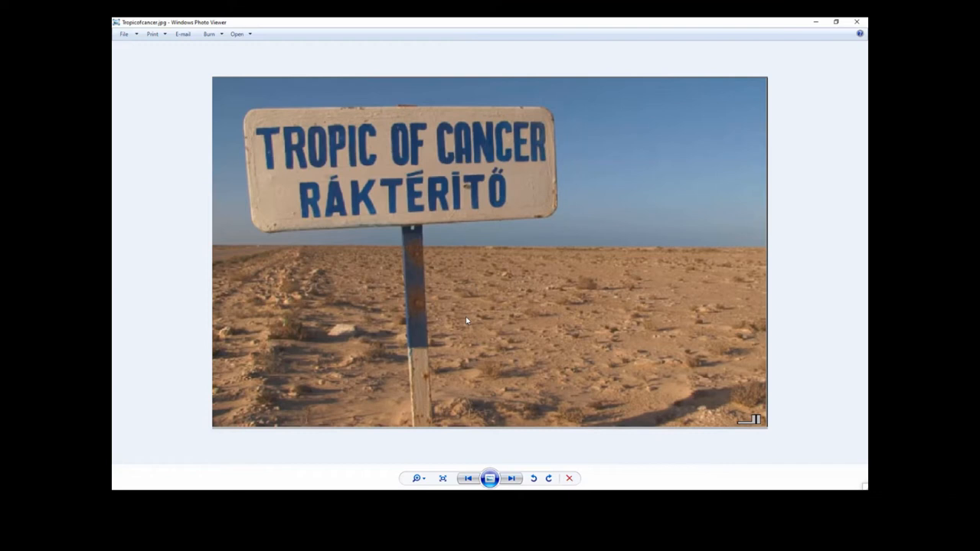
mouse_move(507, 303)
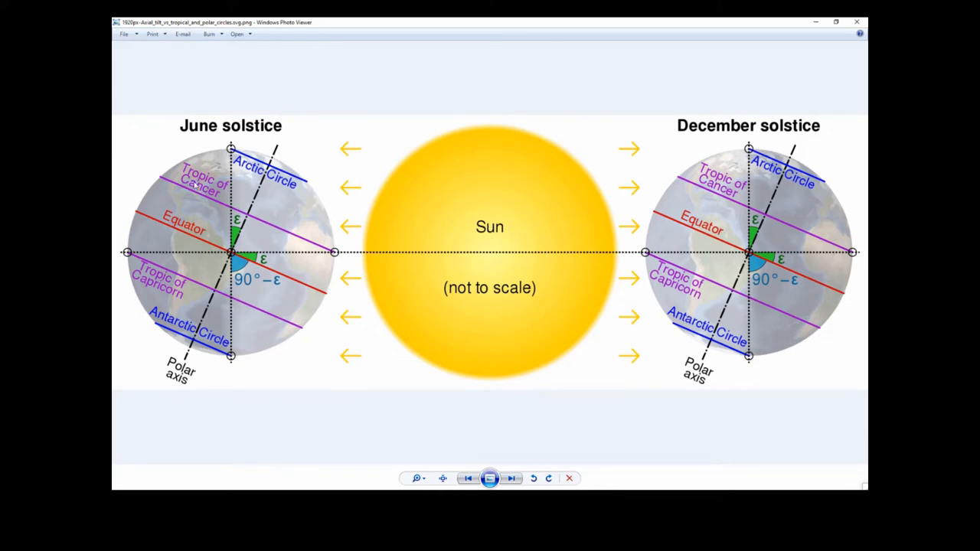
mouse_move(314, 253)
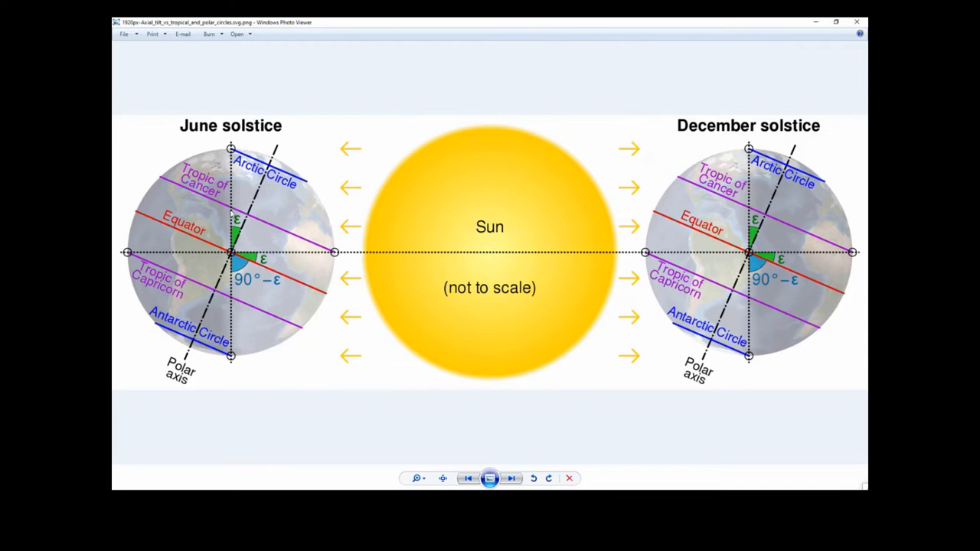
mouse_move(274, 222)
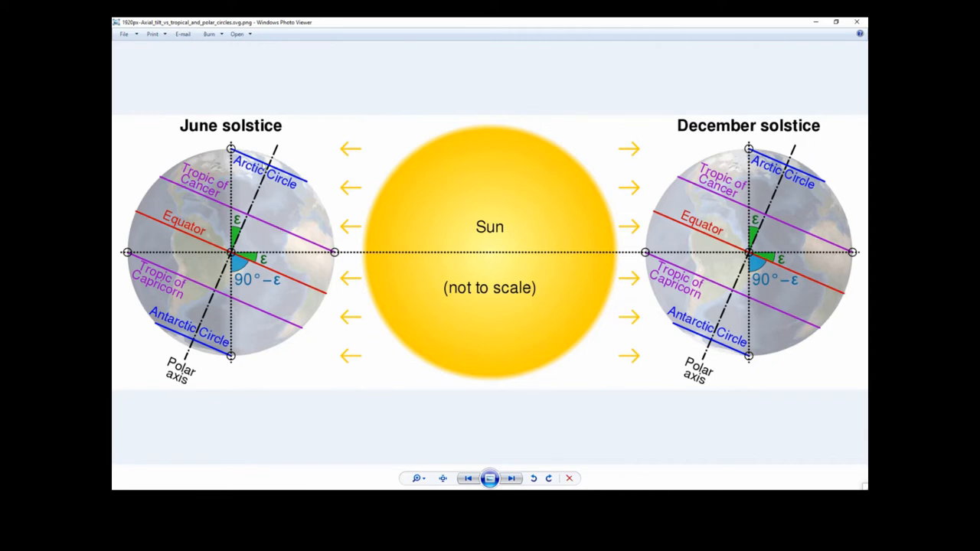
mouse_move(206, 354)
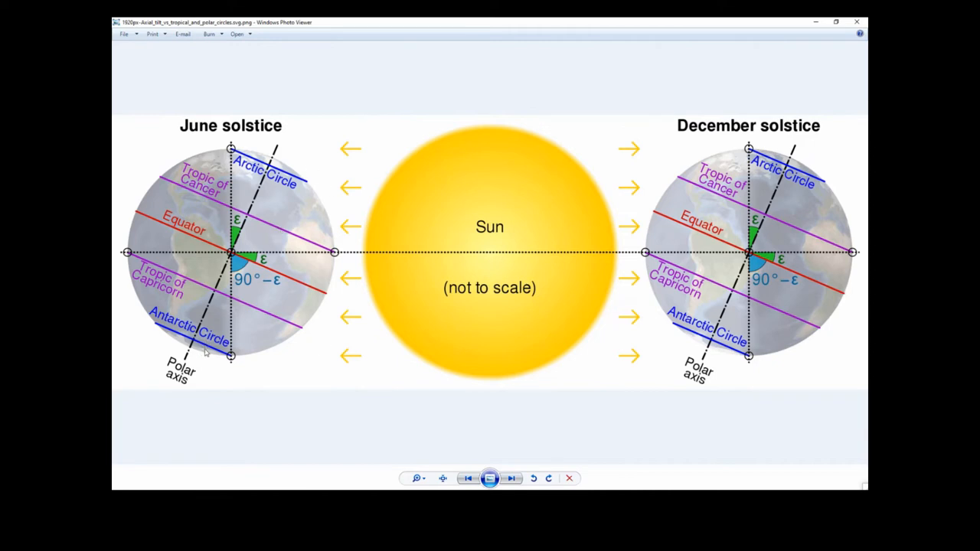
mouse_move(264, 221)
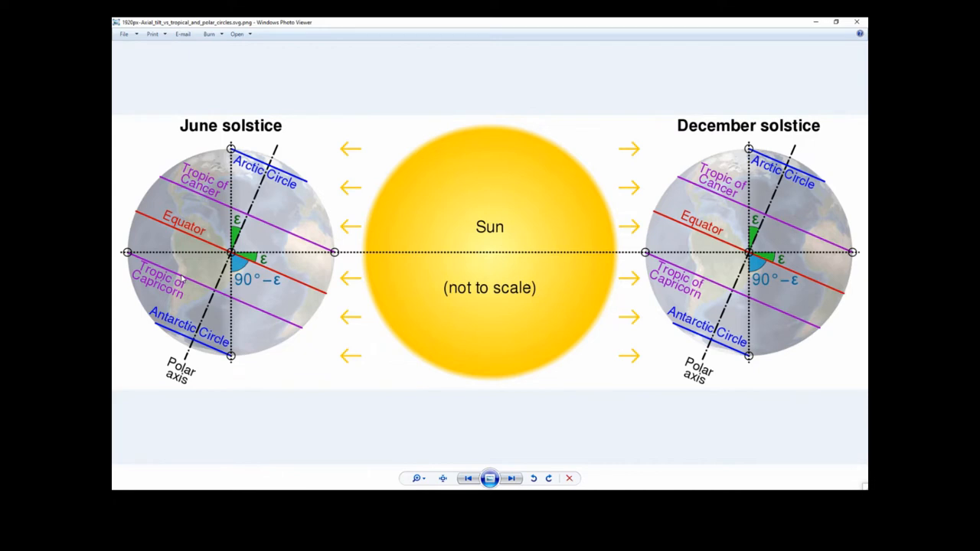
mouse_move(284, 326)
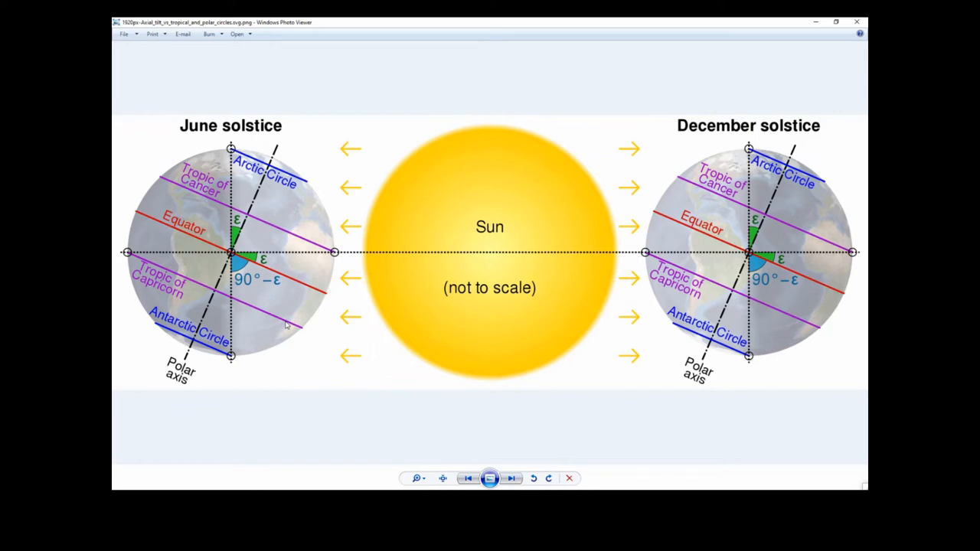
mouse_move(196, 241)
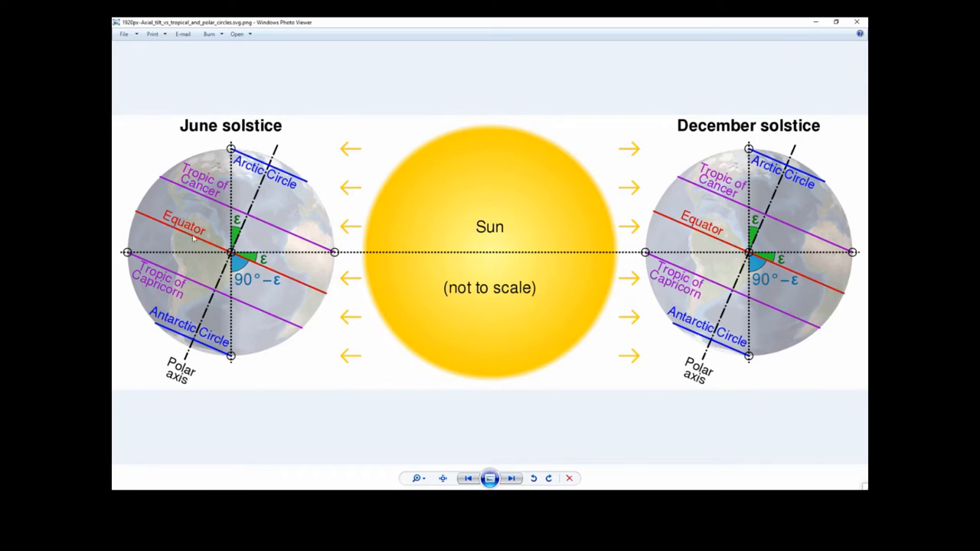
mouse_move(205, 222)
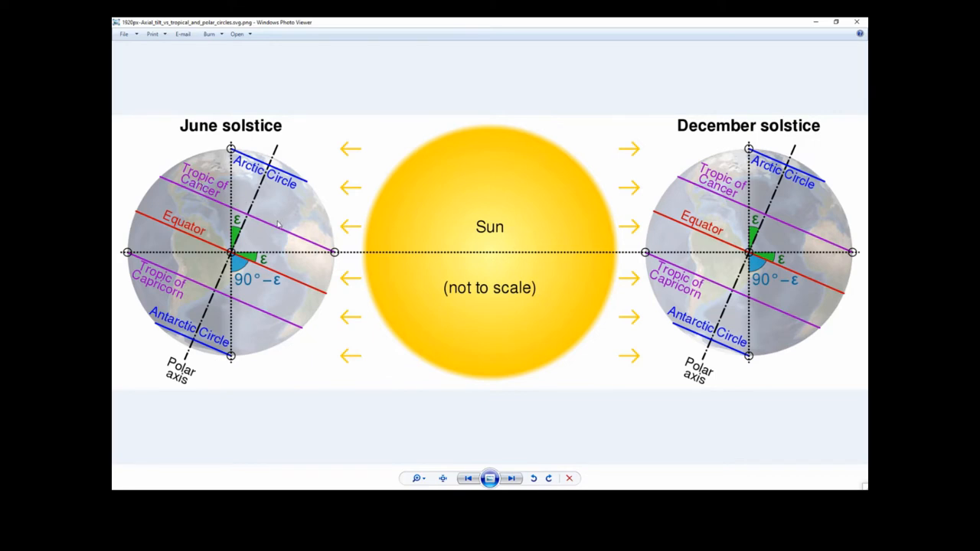
mouse_move(322, 231)
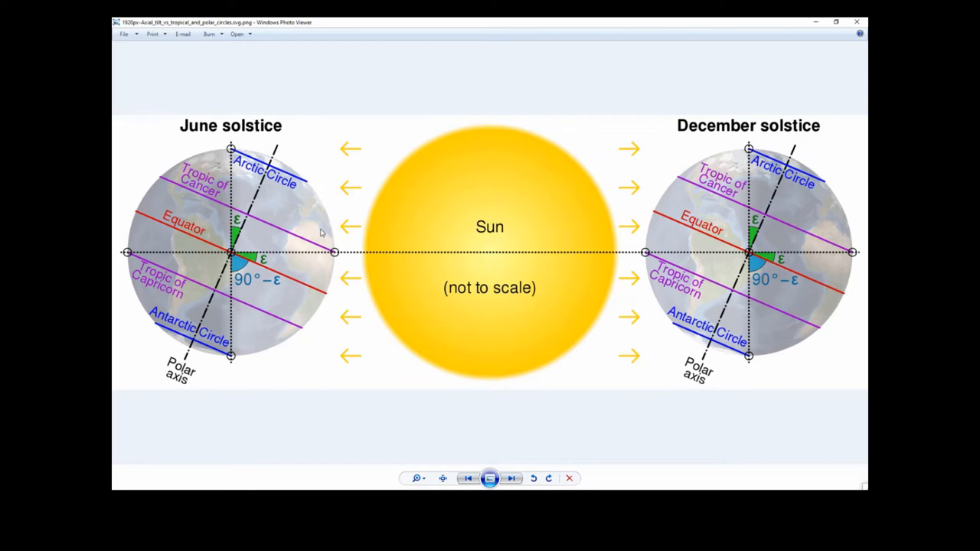
mouse_move(355, 176)
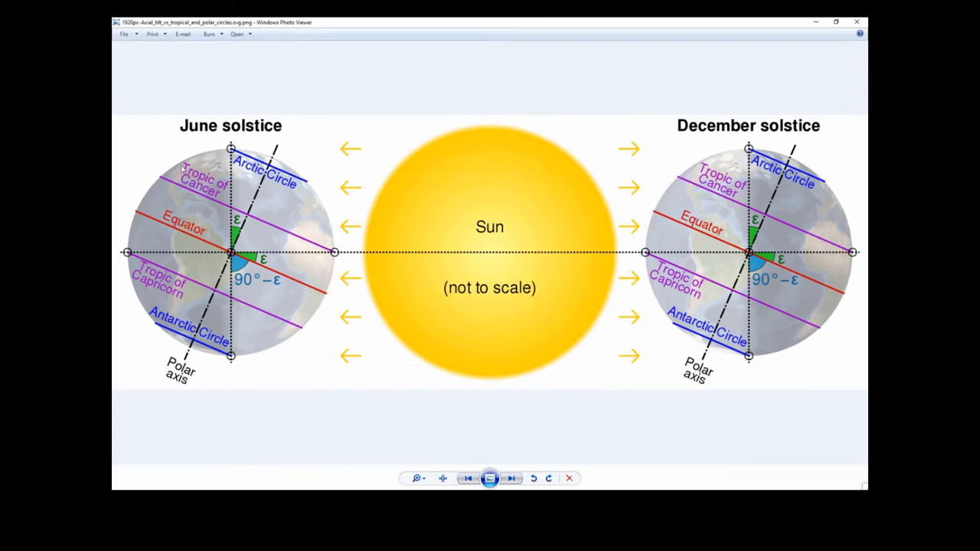
mouse_move(361, 262)
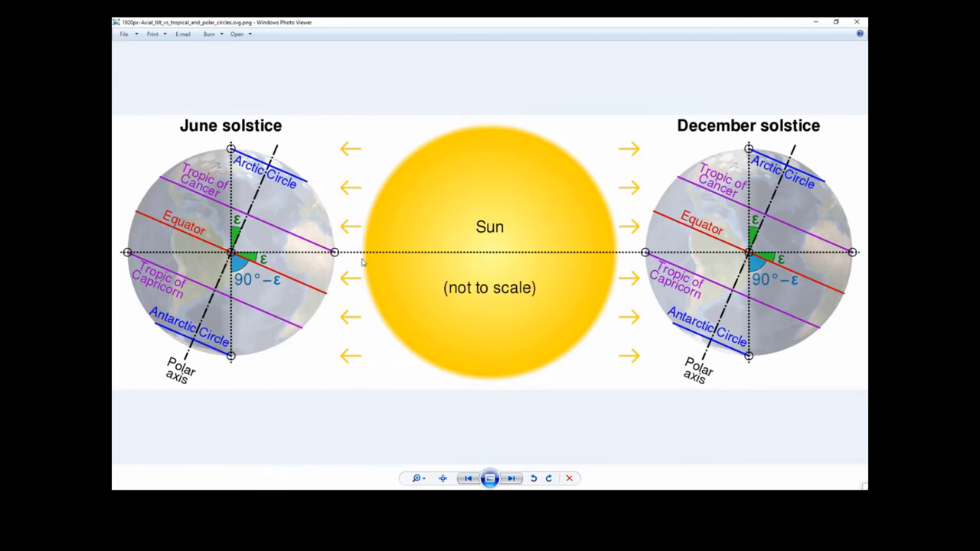
left_click(511, 478)
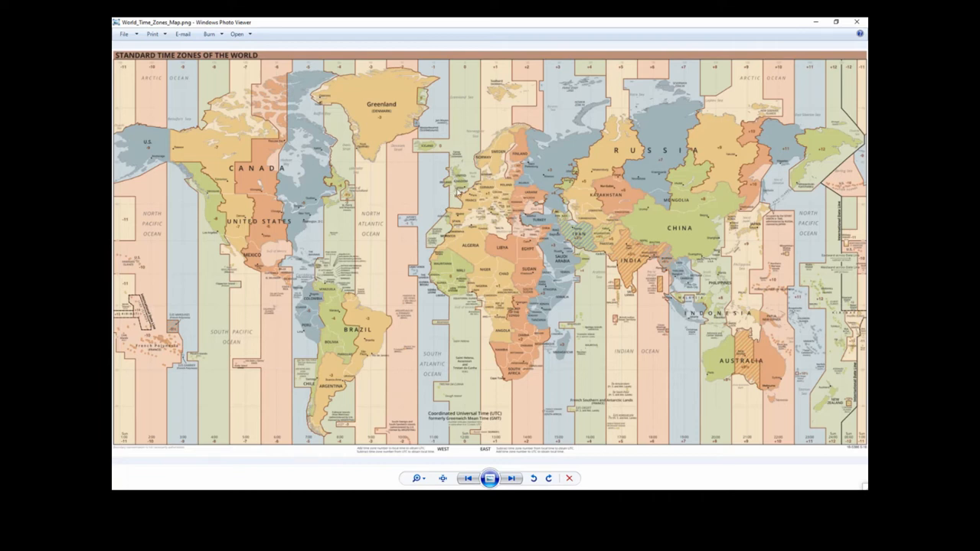
mouse_move(461, 189)
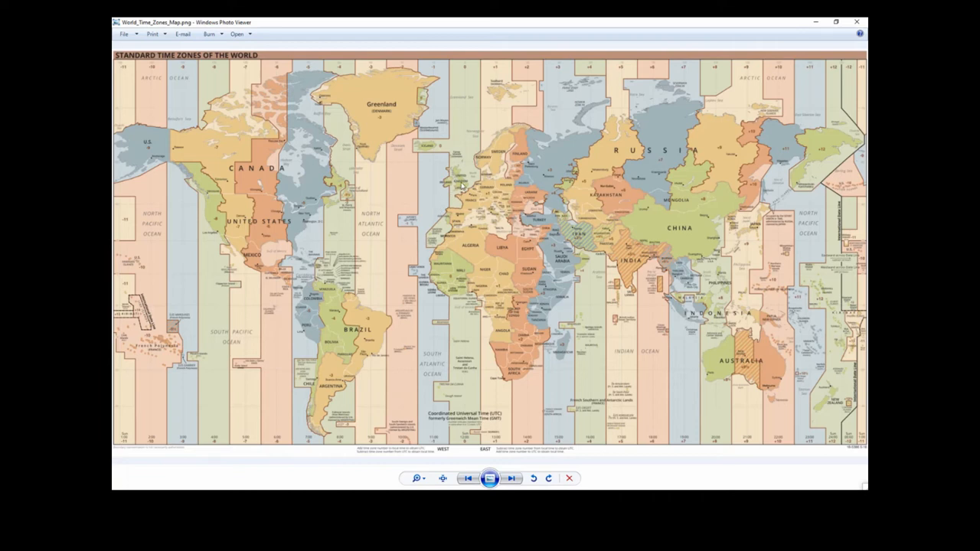
mouse_move(364, 181)
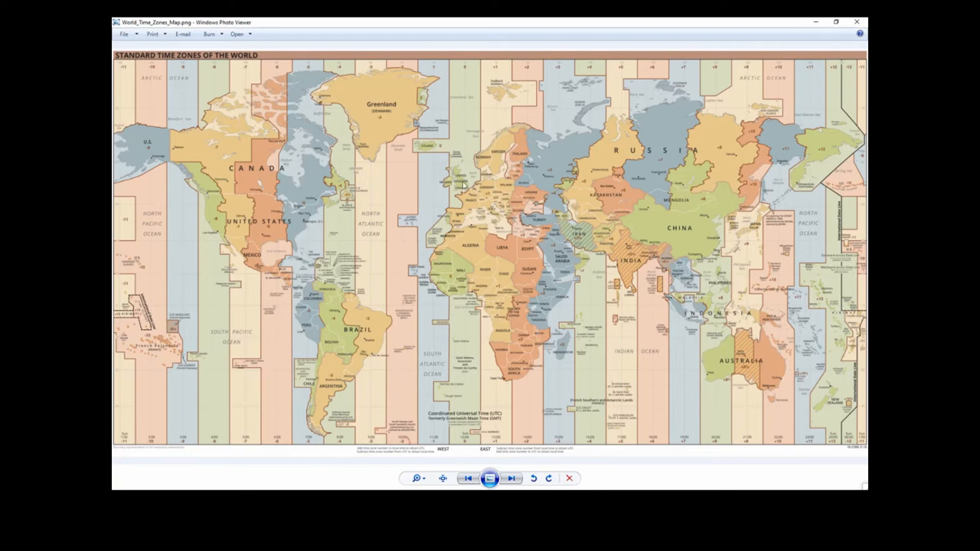
mouse_move(245, 182)
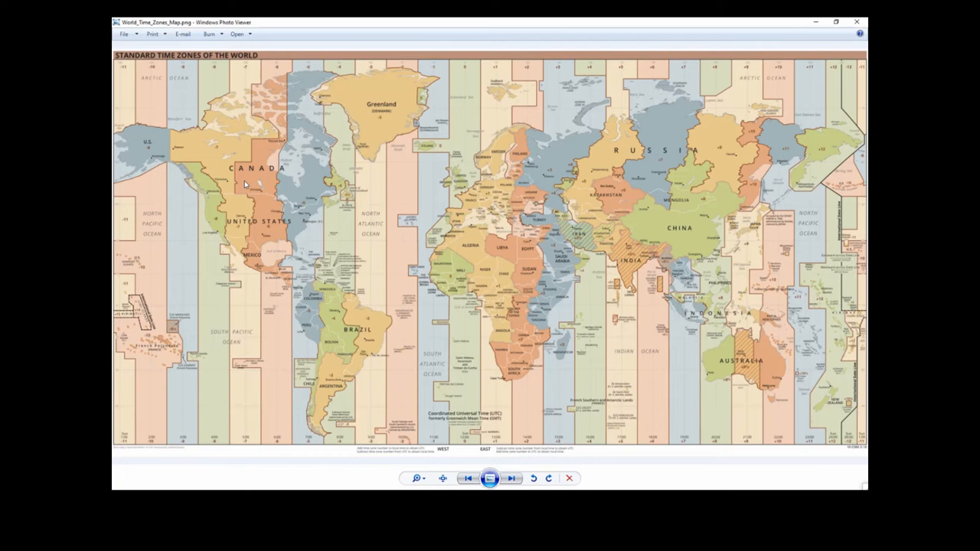
mouse_move(151, 215)
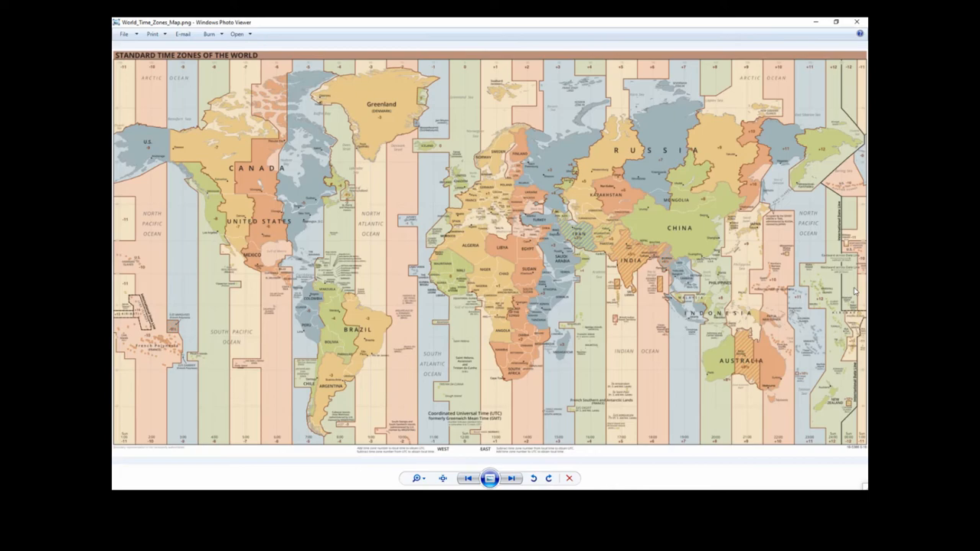
Advance to 1913-us-time-zone-map.png showing US standard time belts.
left_click(511, 479)
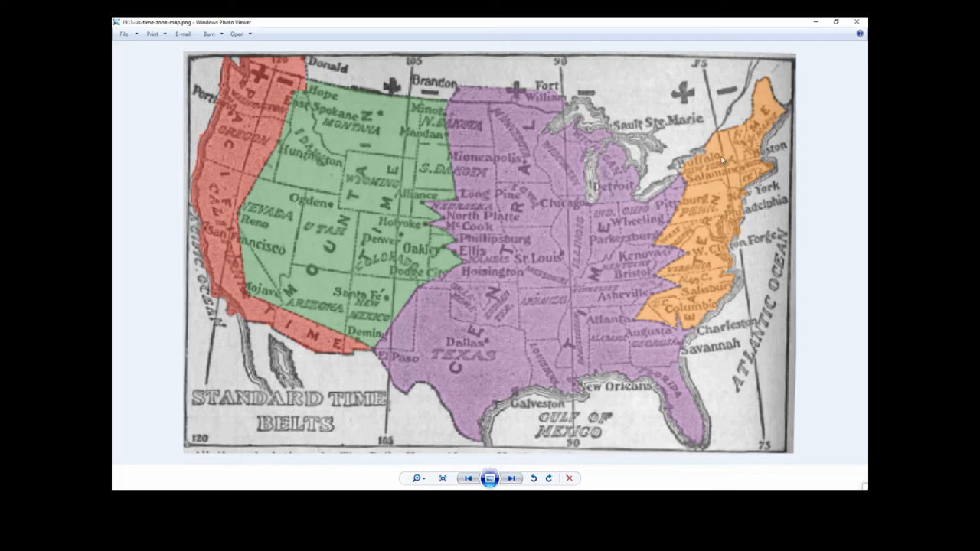
mouse_move(696, 206)
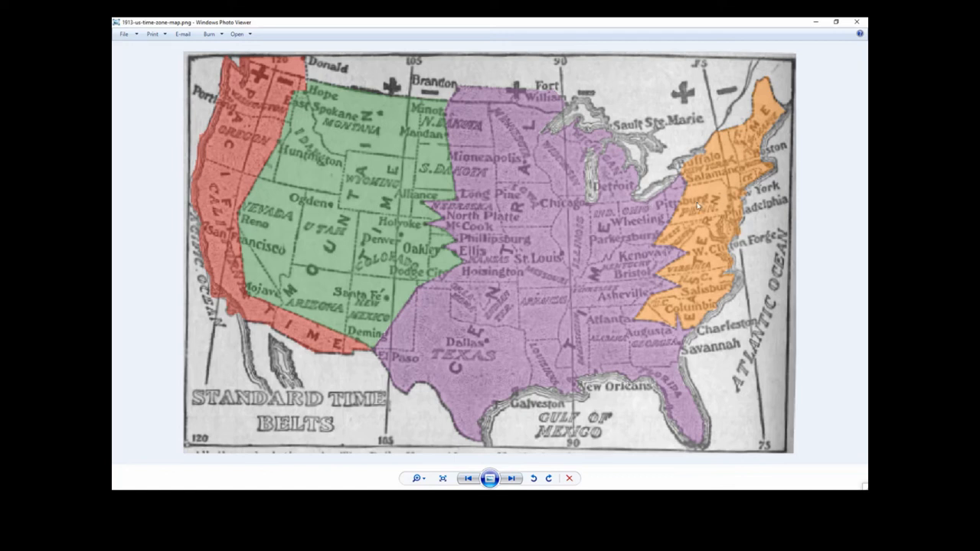
mouse_move(651, 206)
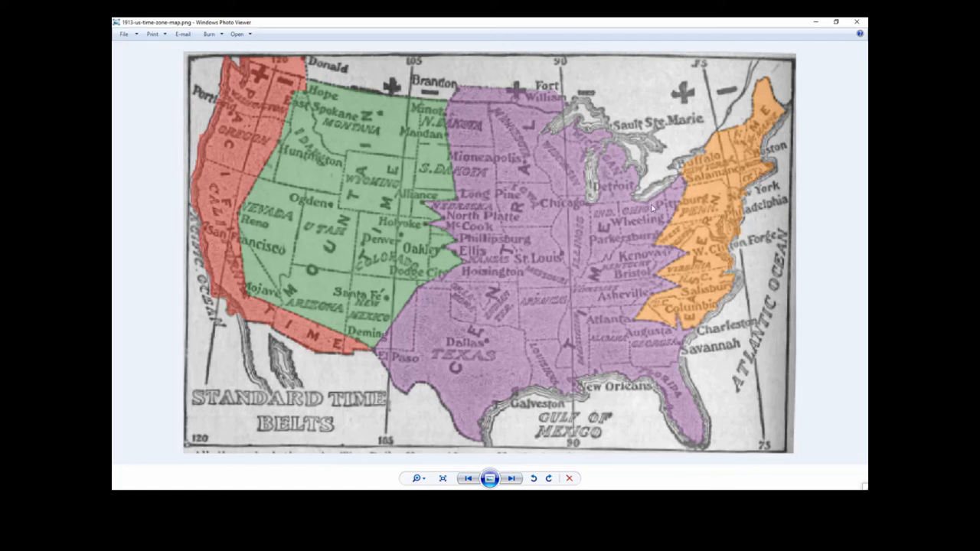
mouse_move(650, 211)
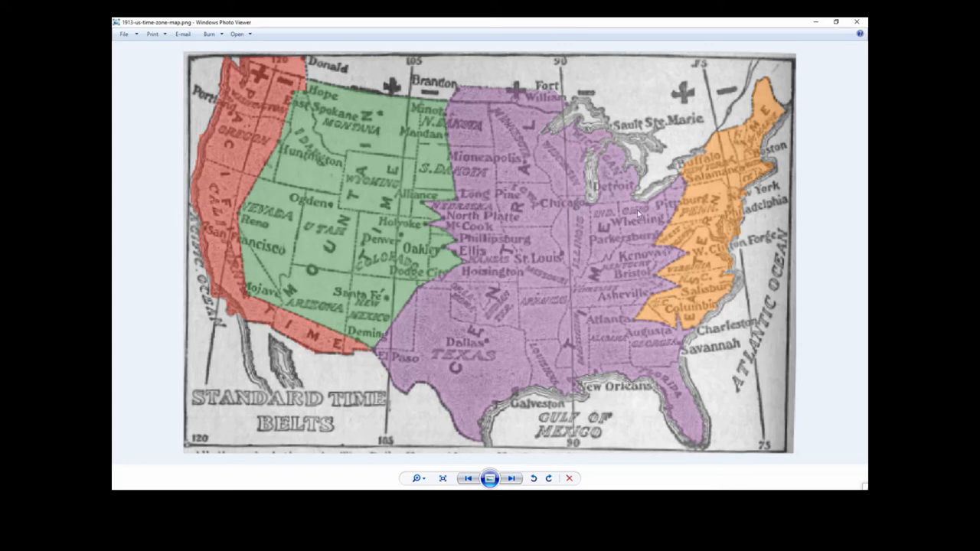
mouse_move(545, 205)
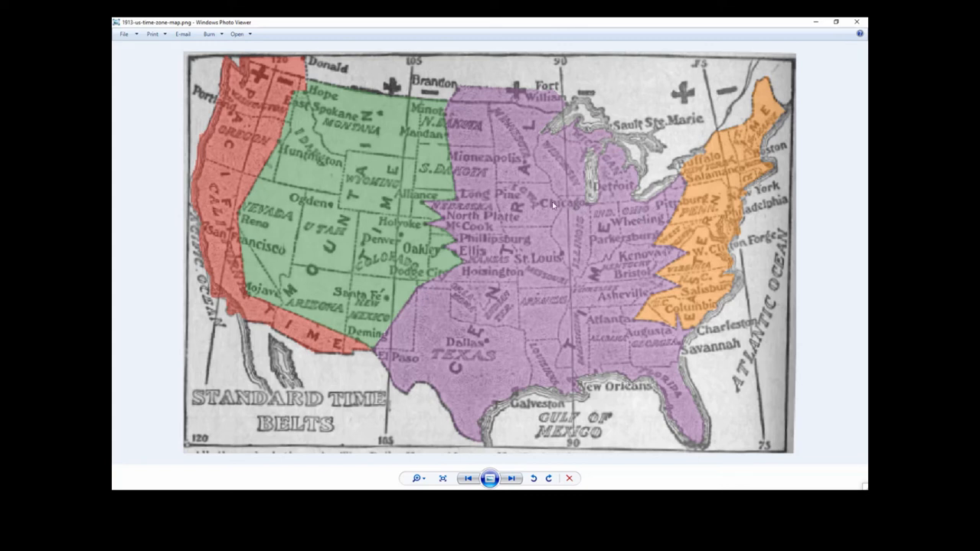
mouse_move(681, 262)
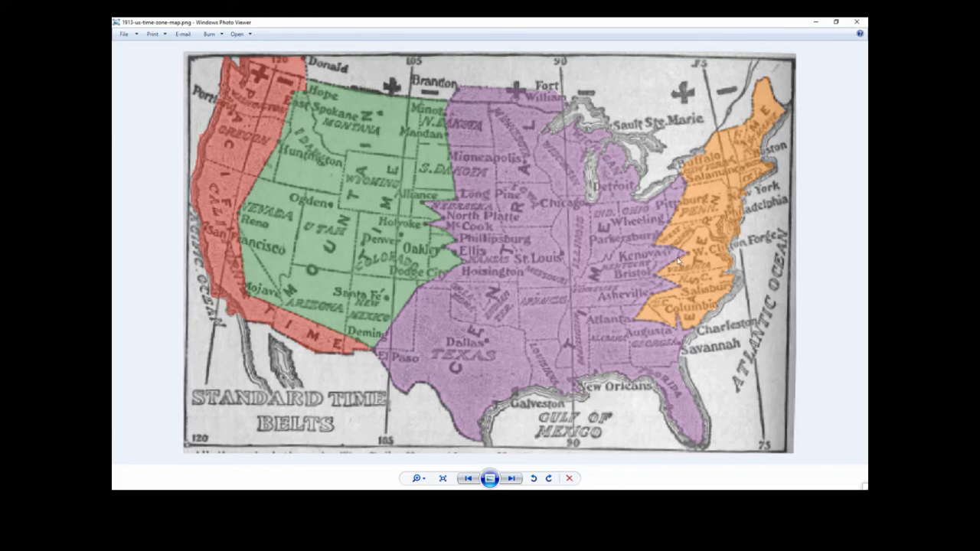
mouse_move(634, 320)
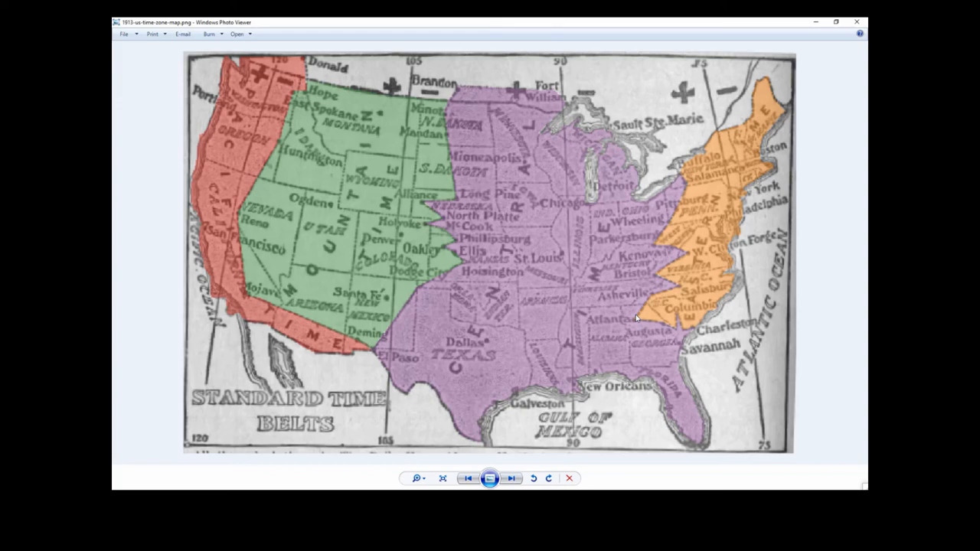
Return to World_Time_Zones_Map.png, then advance to the 180th meridian Fiji sign photo.
left_click(511, 478)
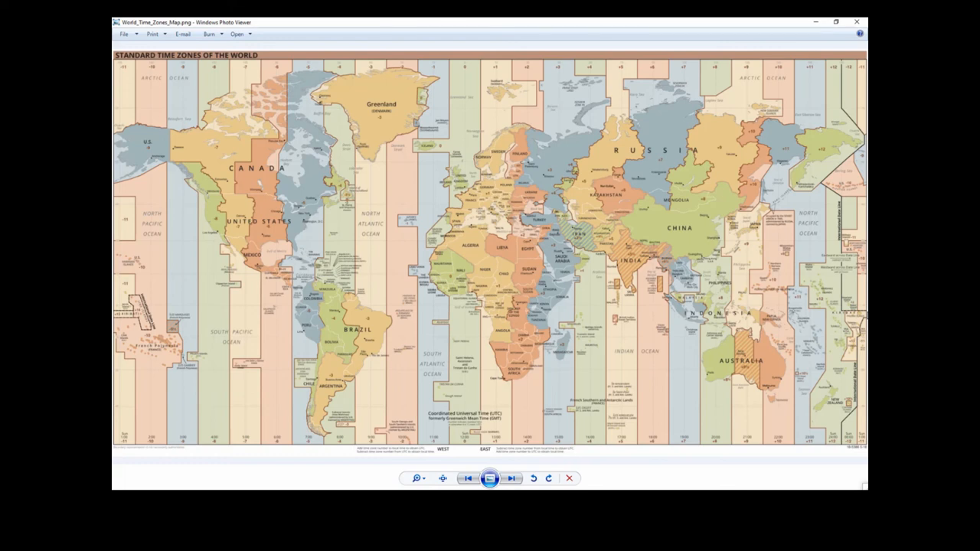
mouse_move(813, 314)
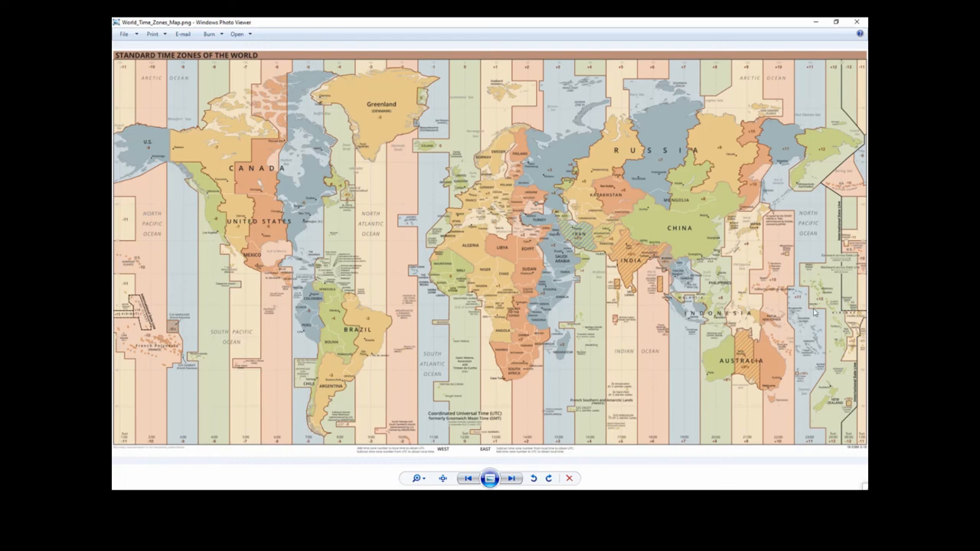
mouse_move(819, 323)
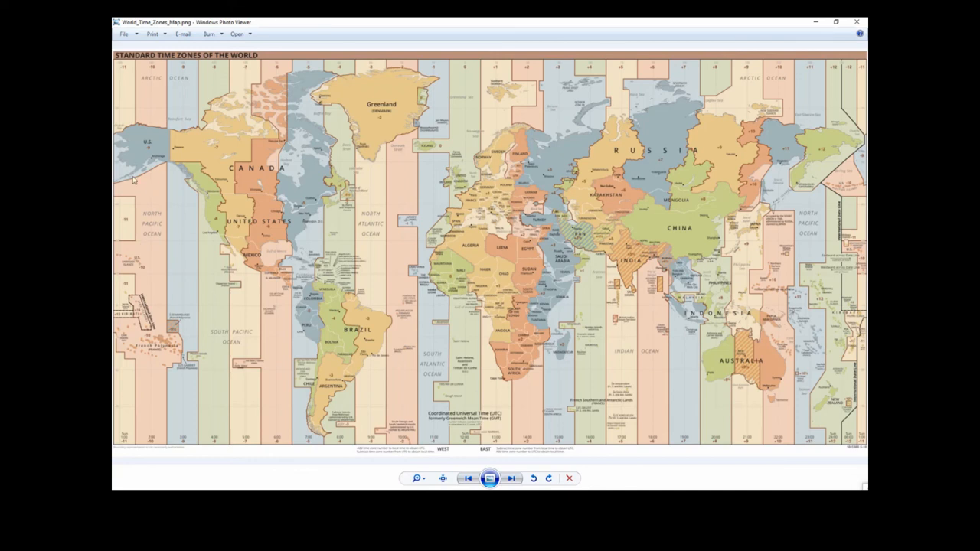
mouse_move(128, 185)
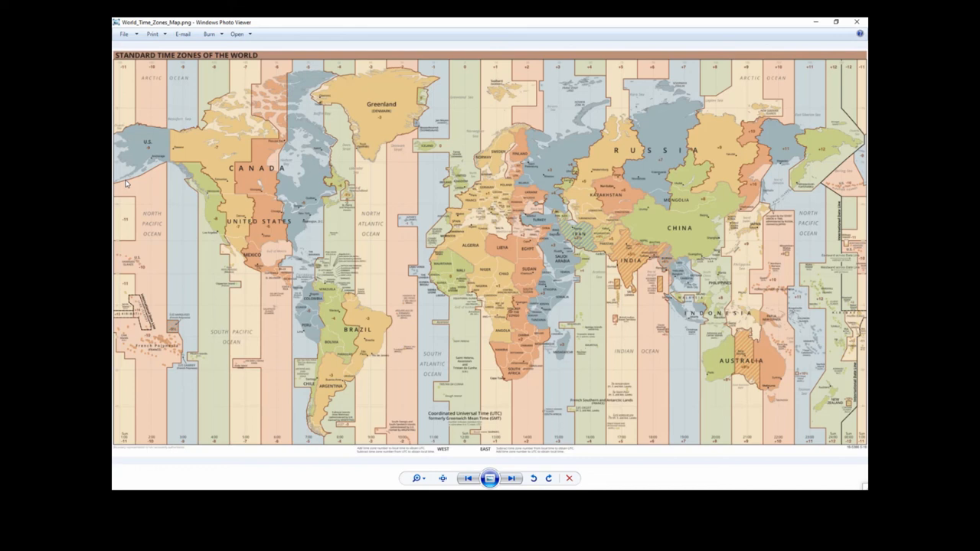
mouse_move(155, 354)
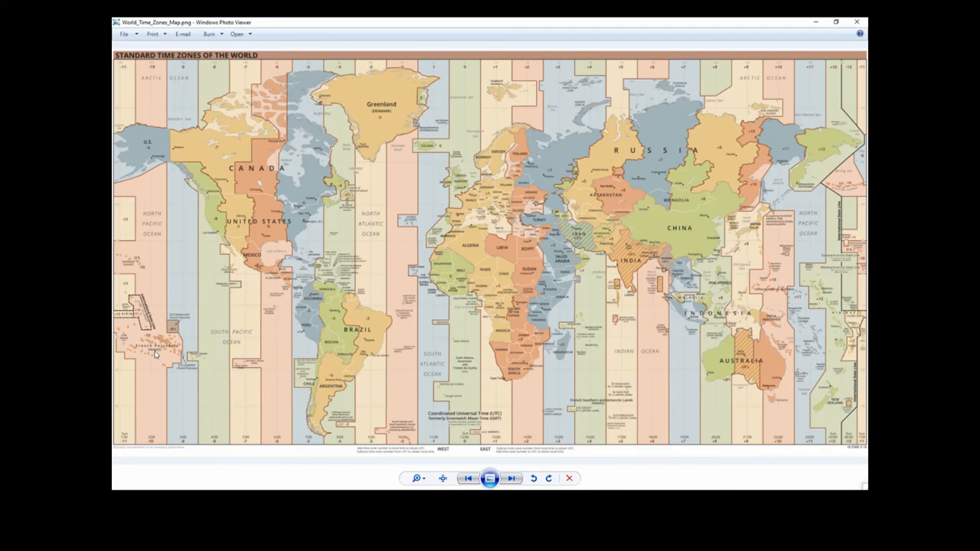
left_click(510, 478)
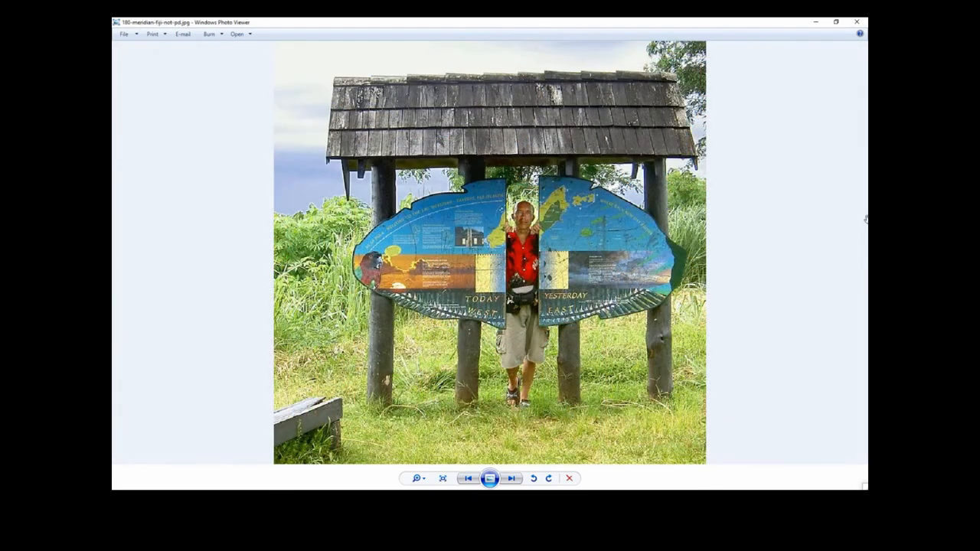